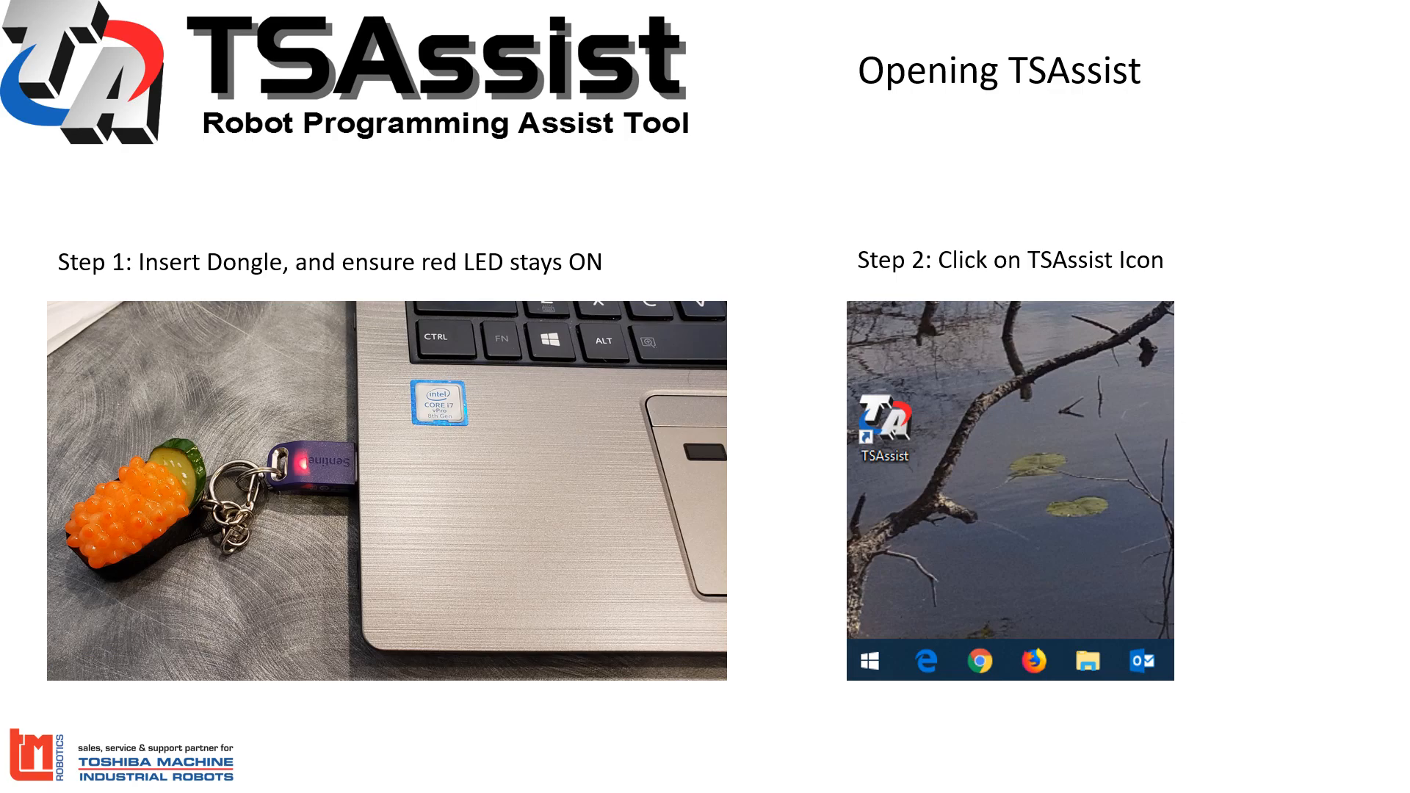
Launch TSAssist from the desktop so the solution prompt appears.
double_click(884, 420)
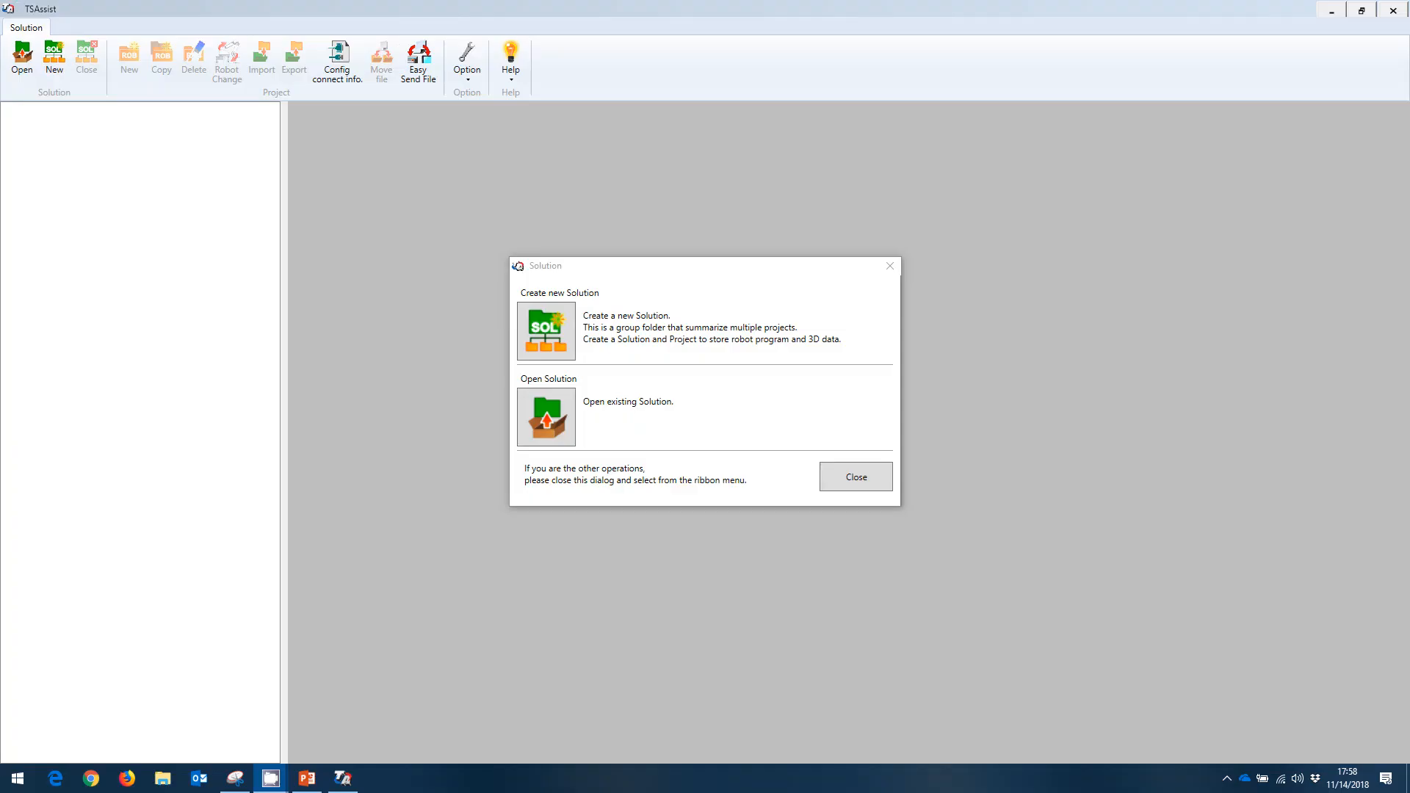
mouse_move(240, 420)
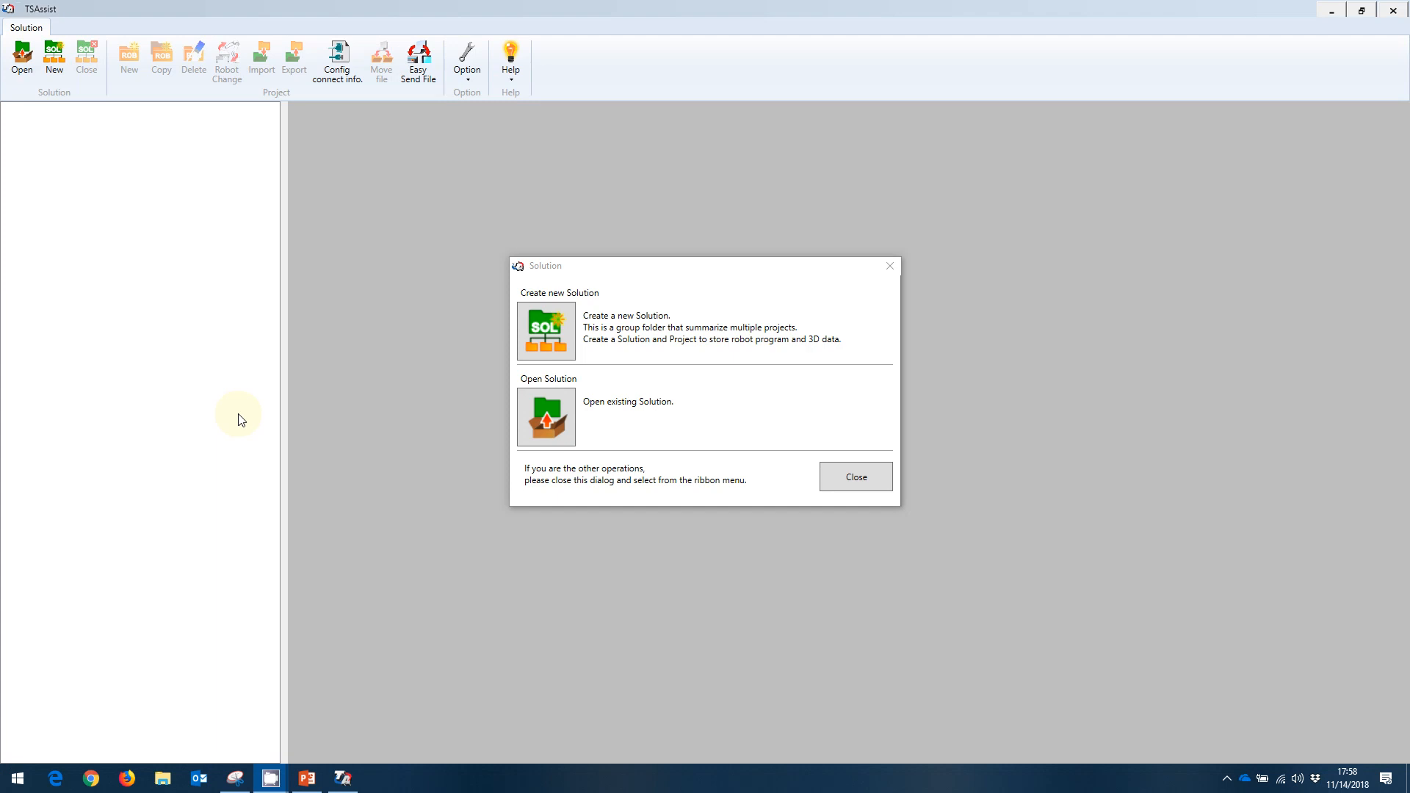
mouse_move(244, 411)
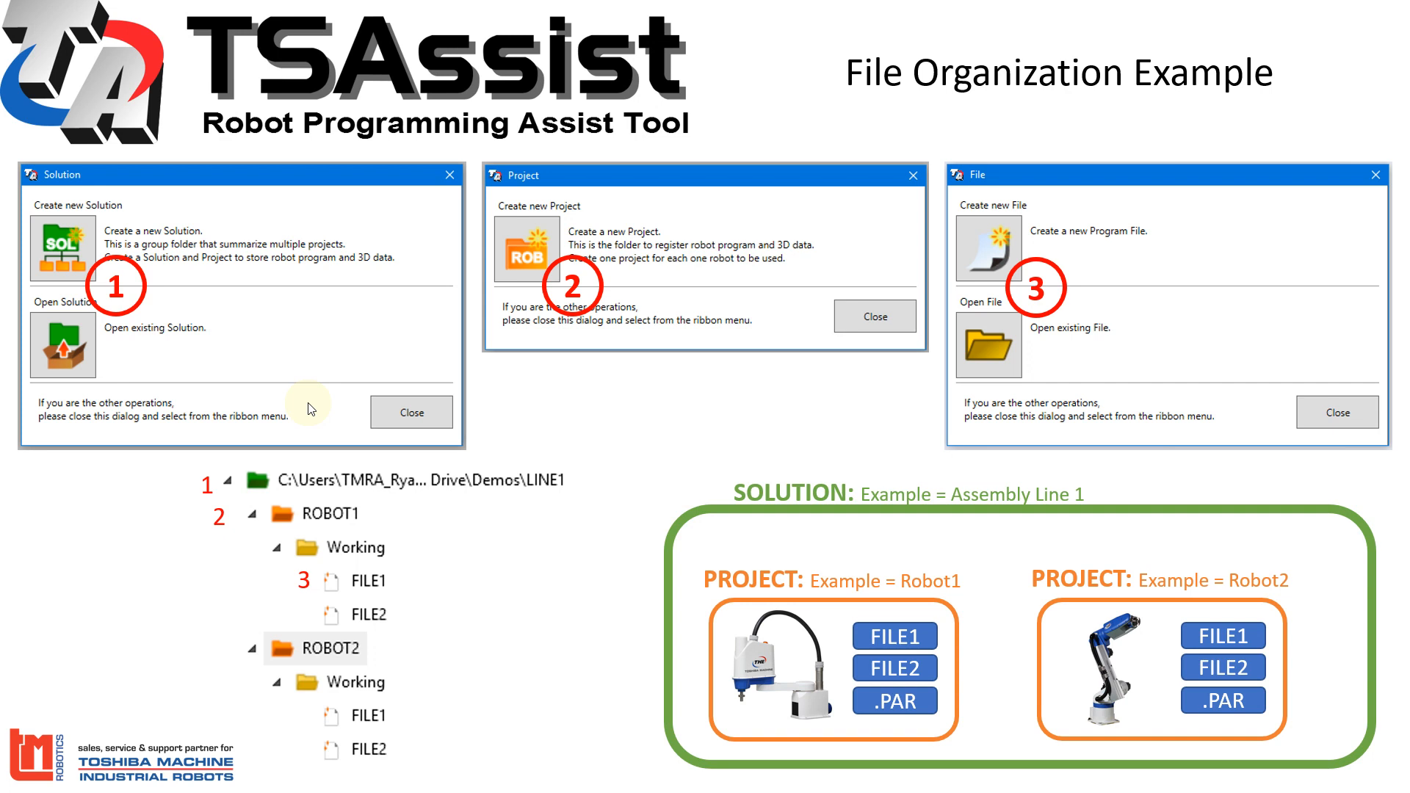
mouse_move(990, 611)
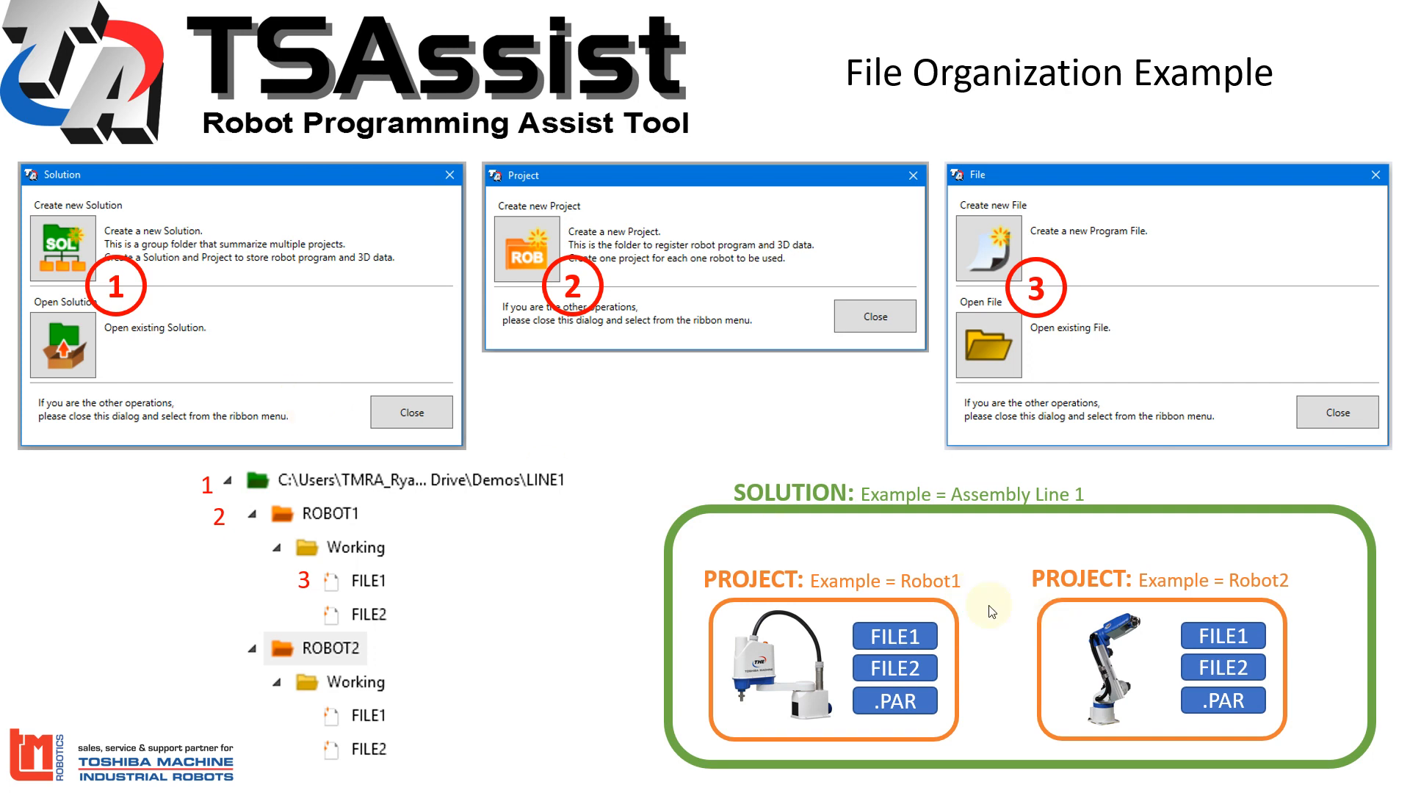
mouse_move(1309, 658)
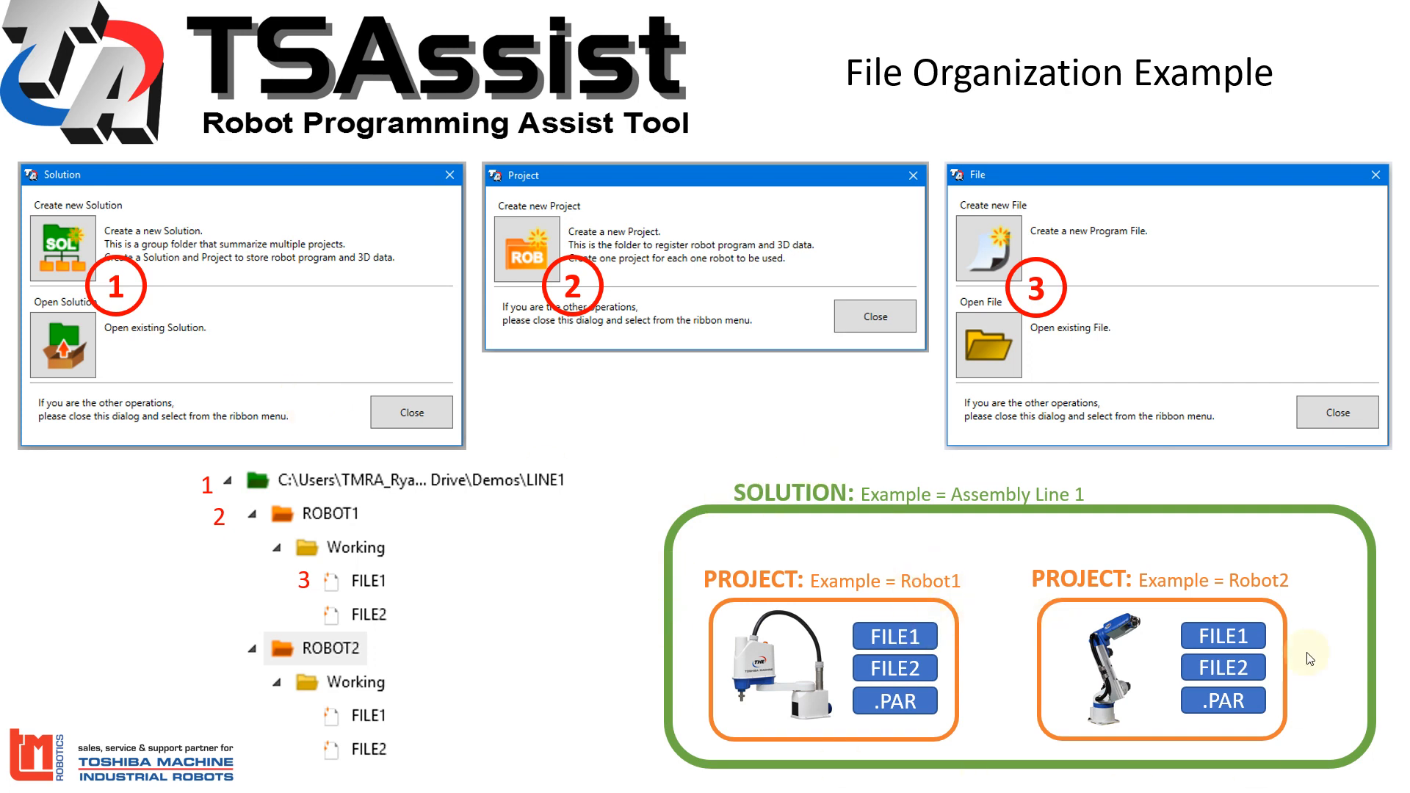
mouse_move(971, 554)
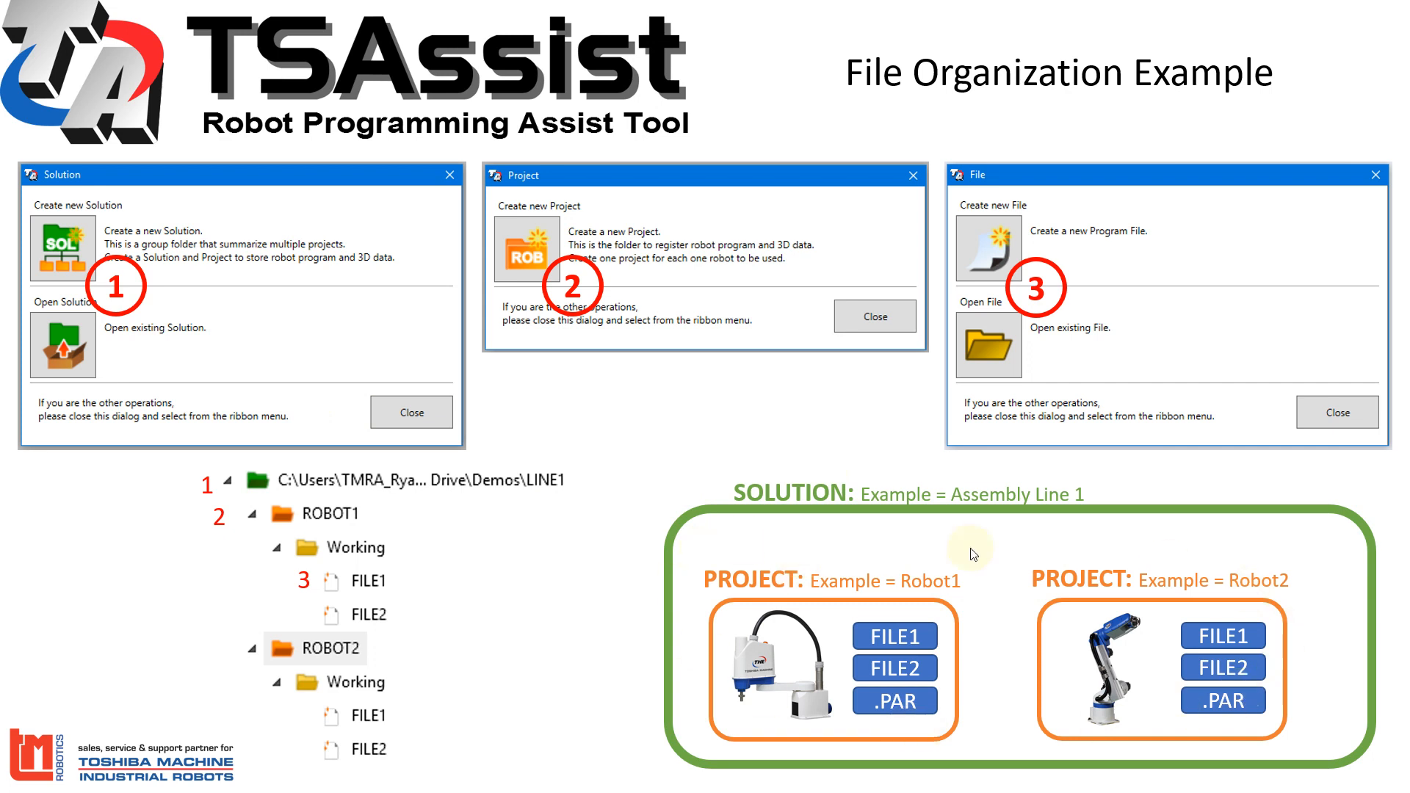
mouse_move(875, 625)
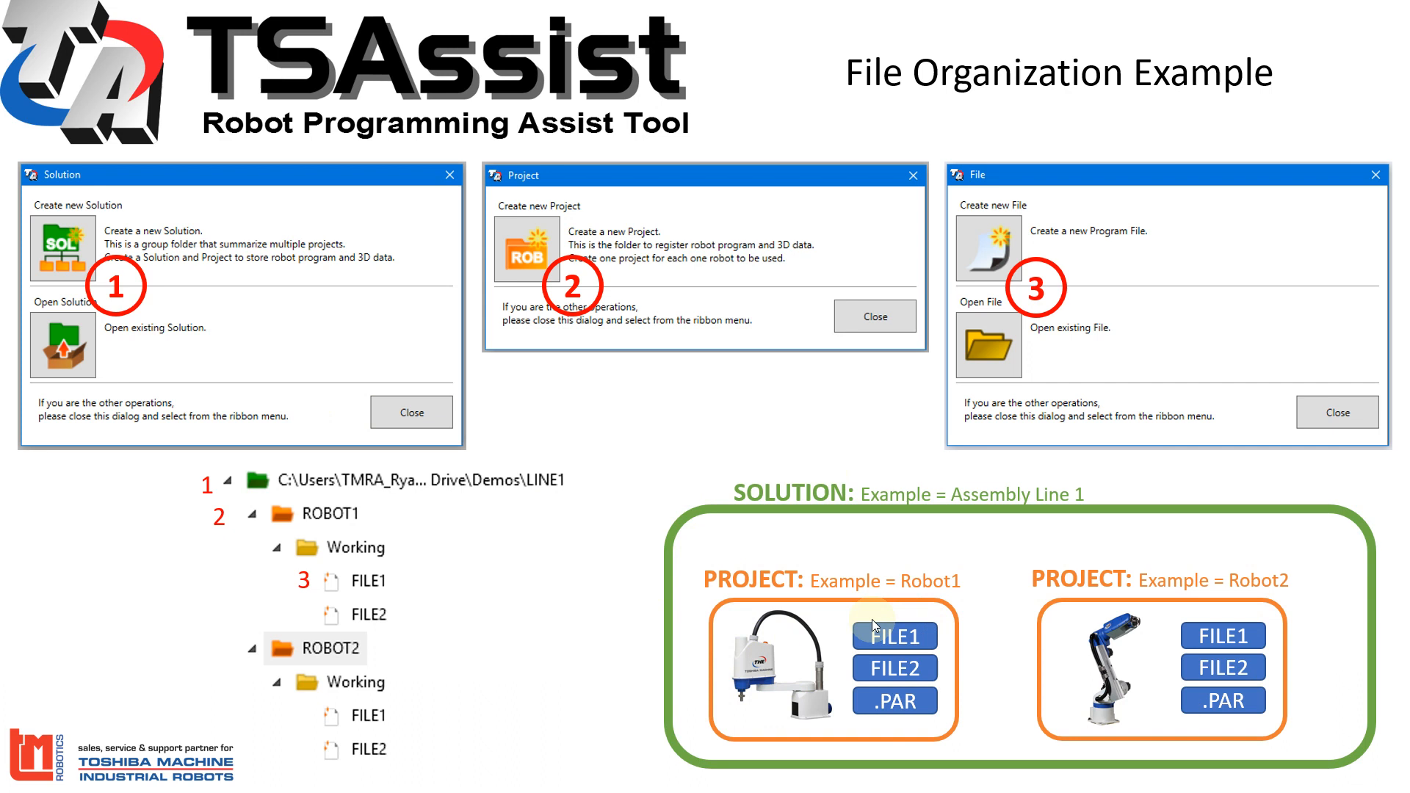
mouse_move(877, 550)
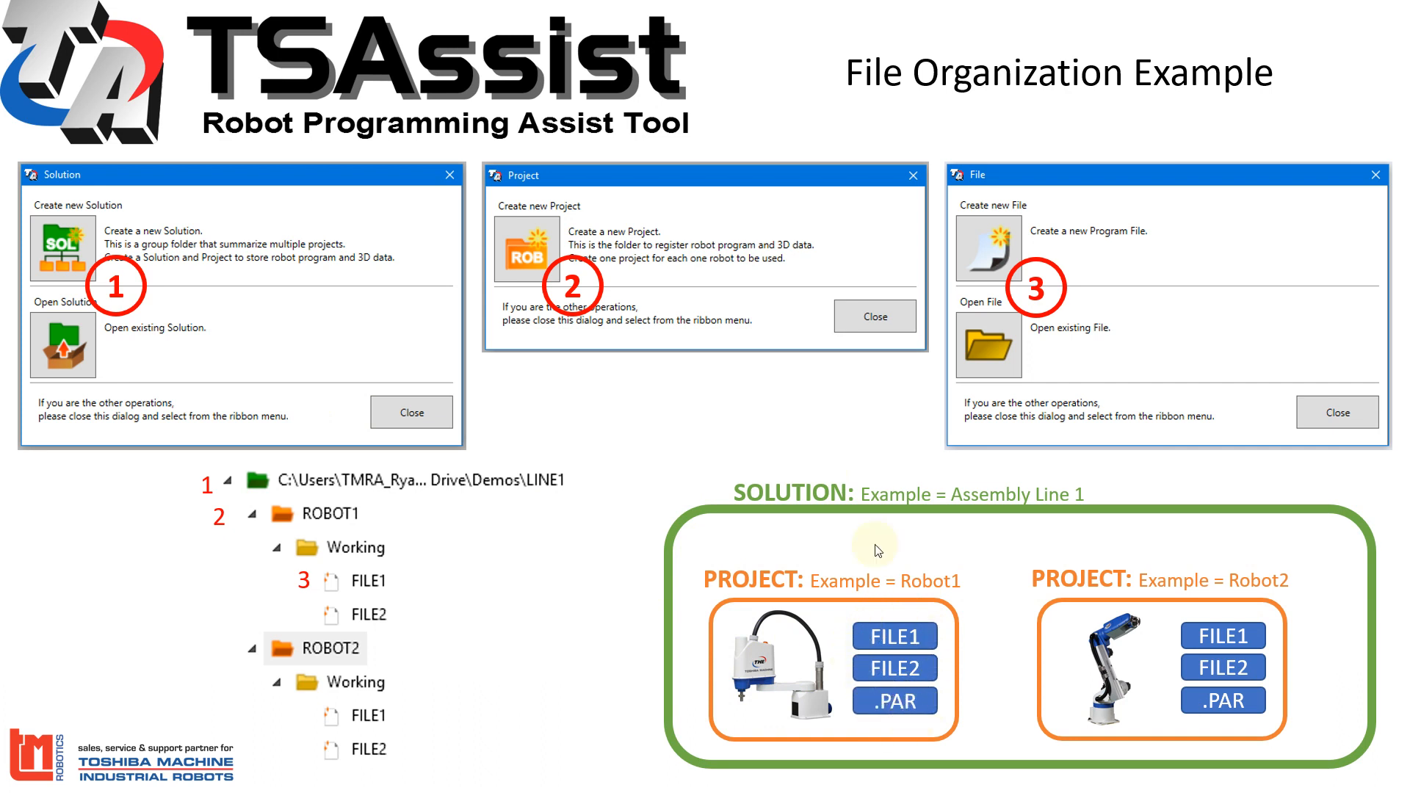
mouse_move(642, 636)
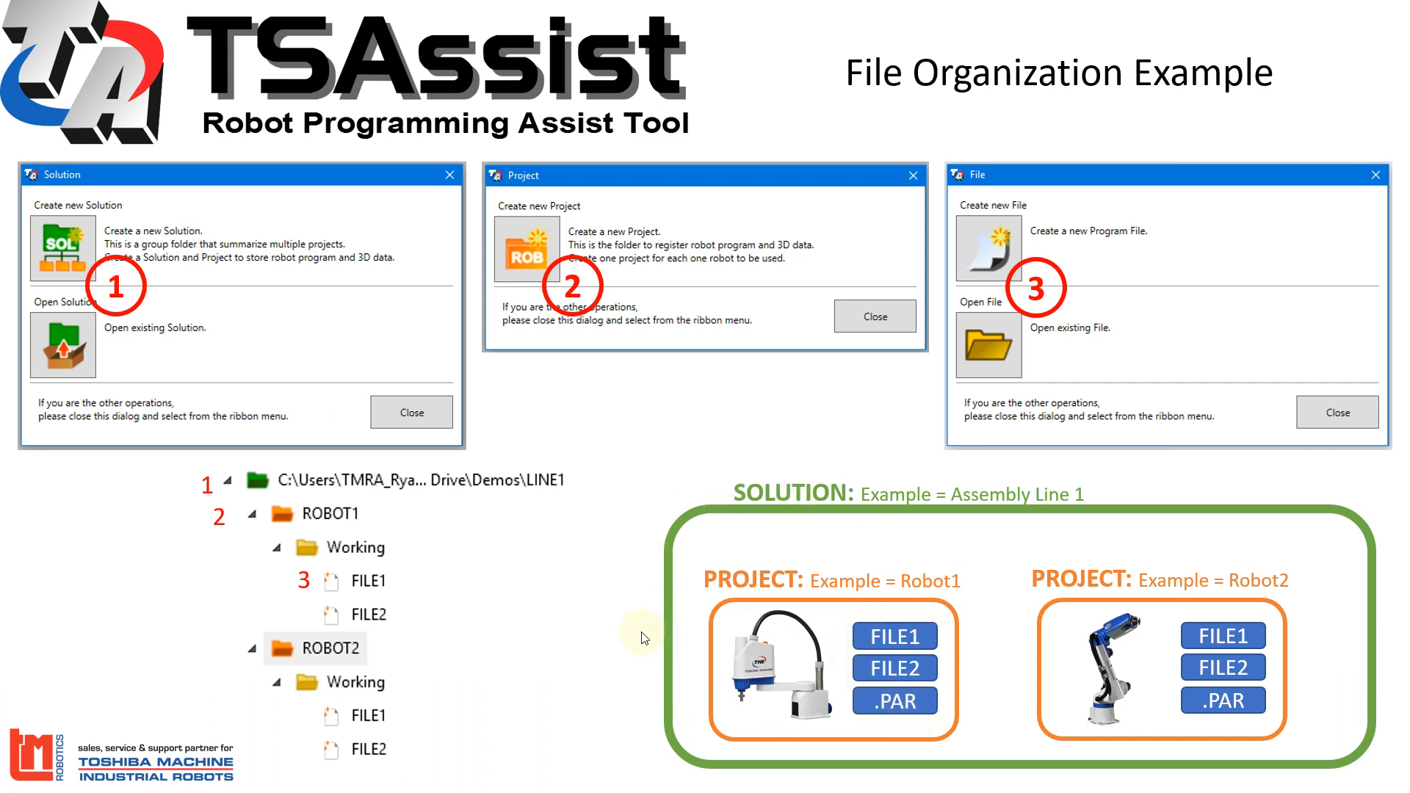
mouse_move(639, 627)
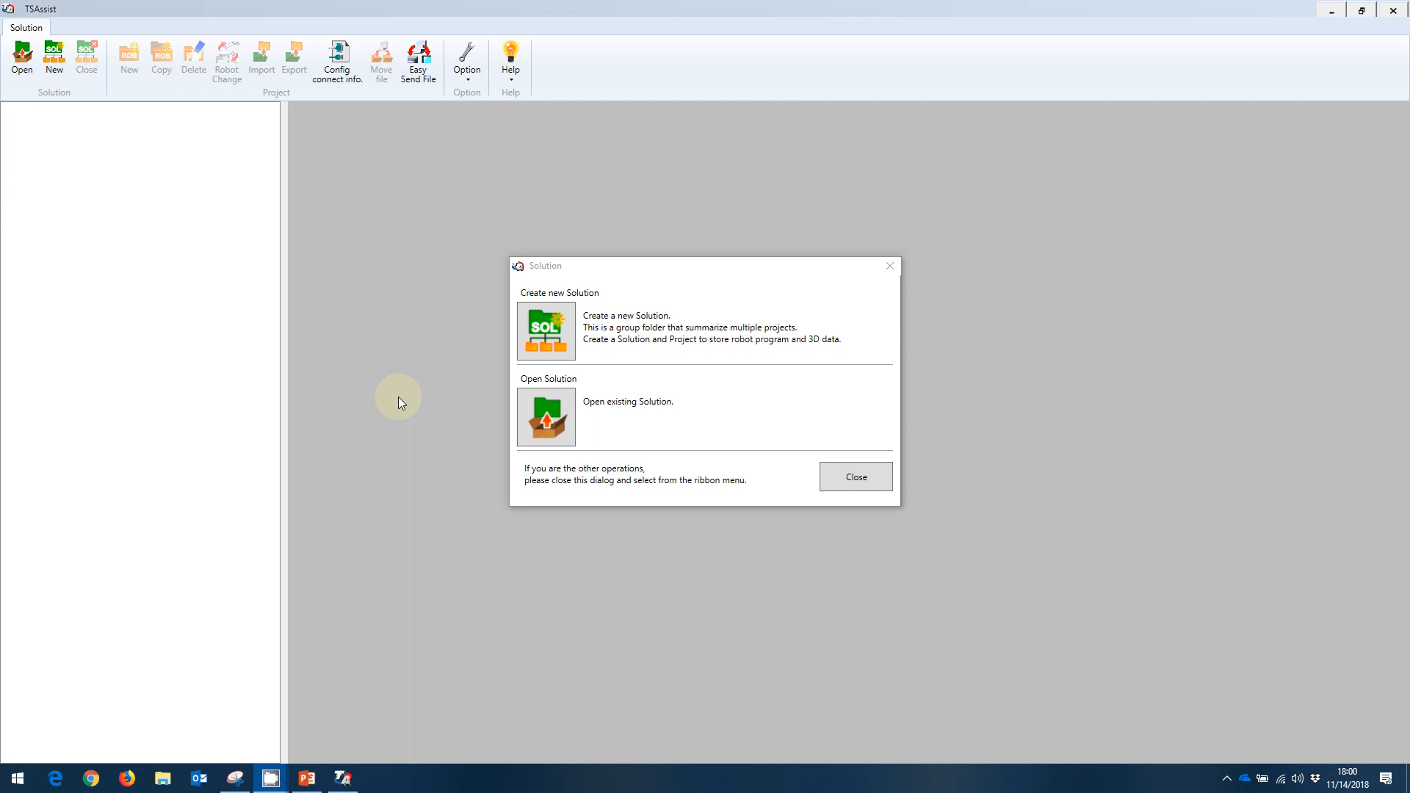
mouse_move(411, 495)
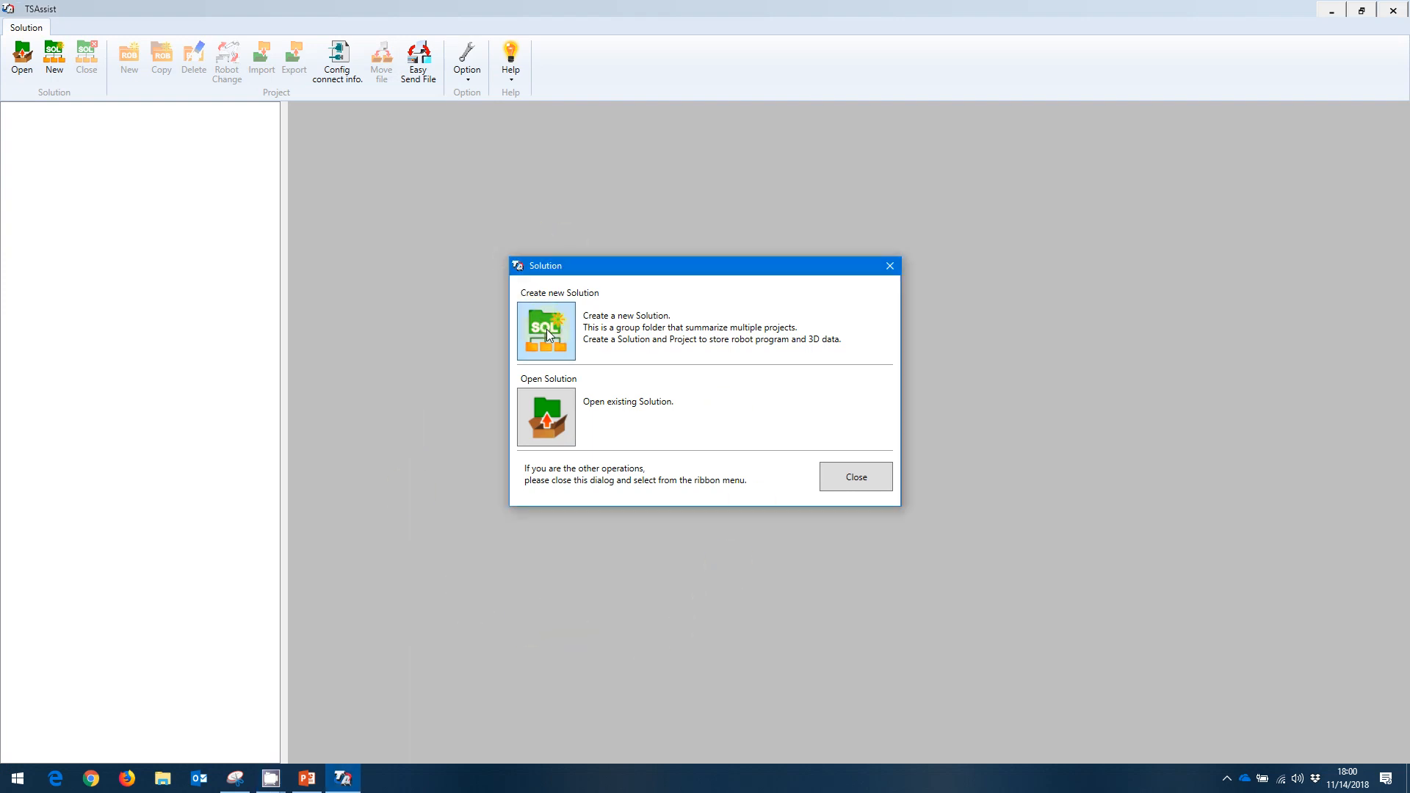
Create the new solution LINE1 with the Demos folder as its save location.
click(545, 330)
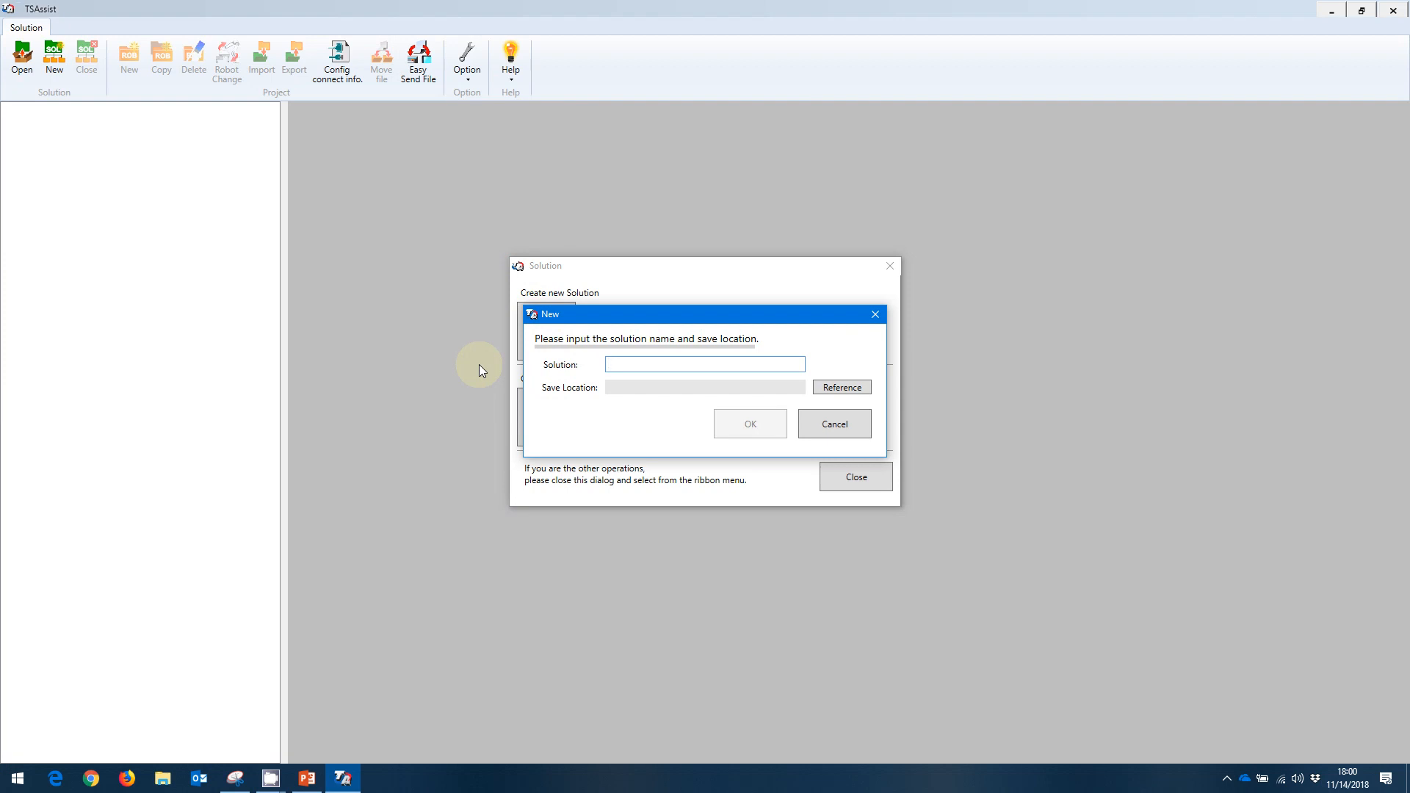
text(LINE1)
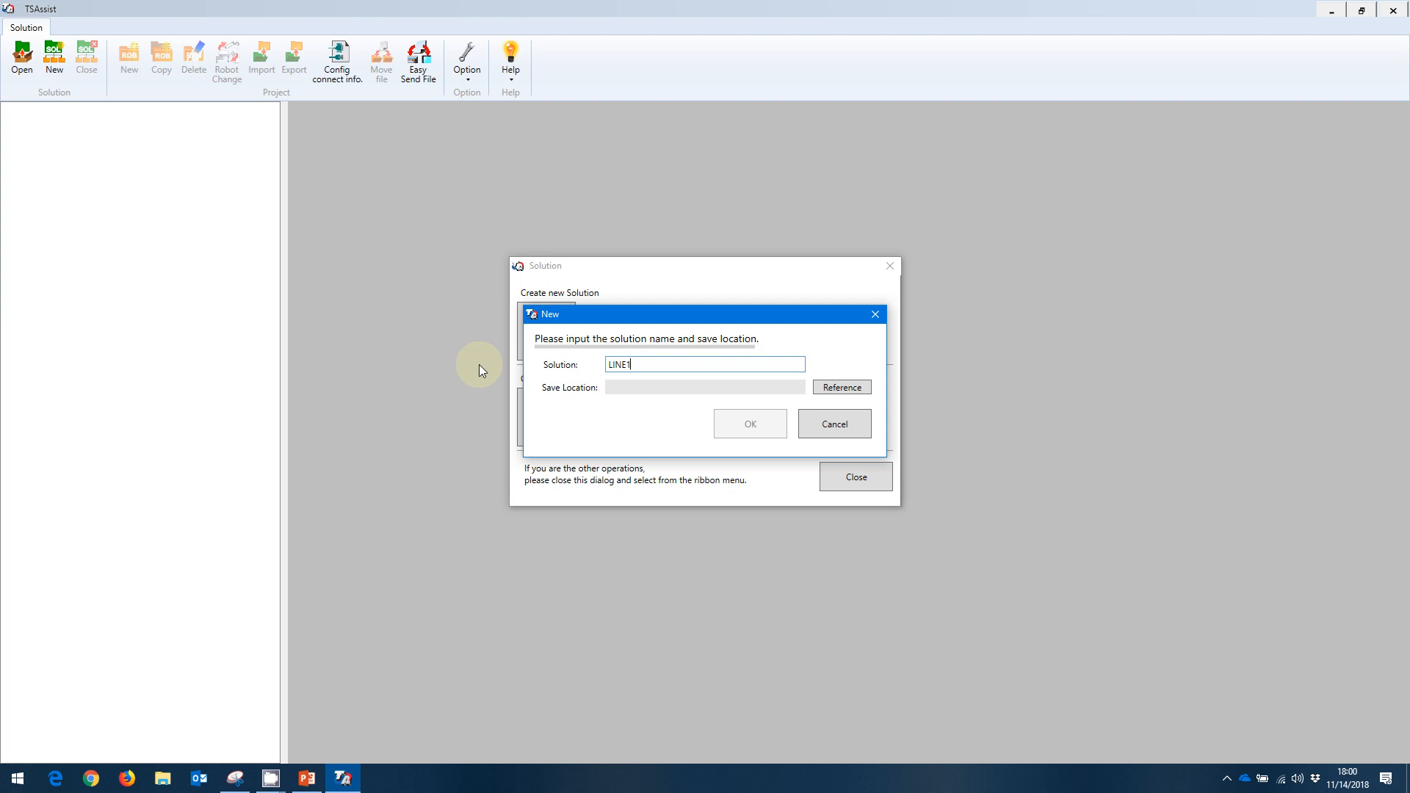
mouse_move(934, 375)
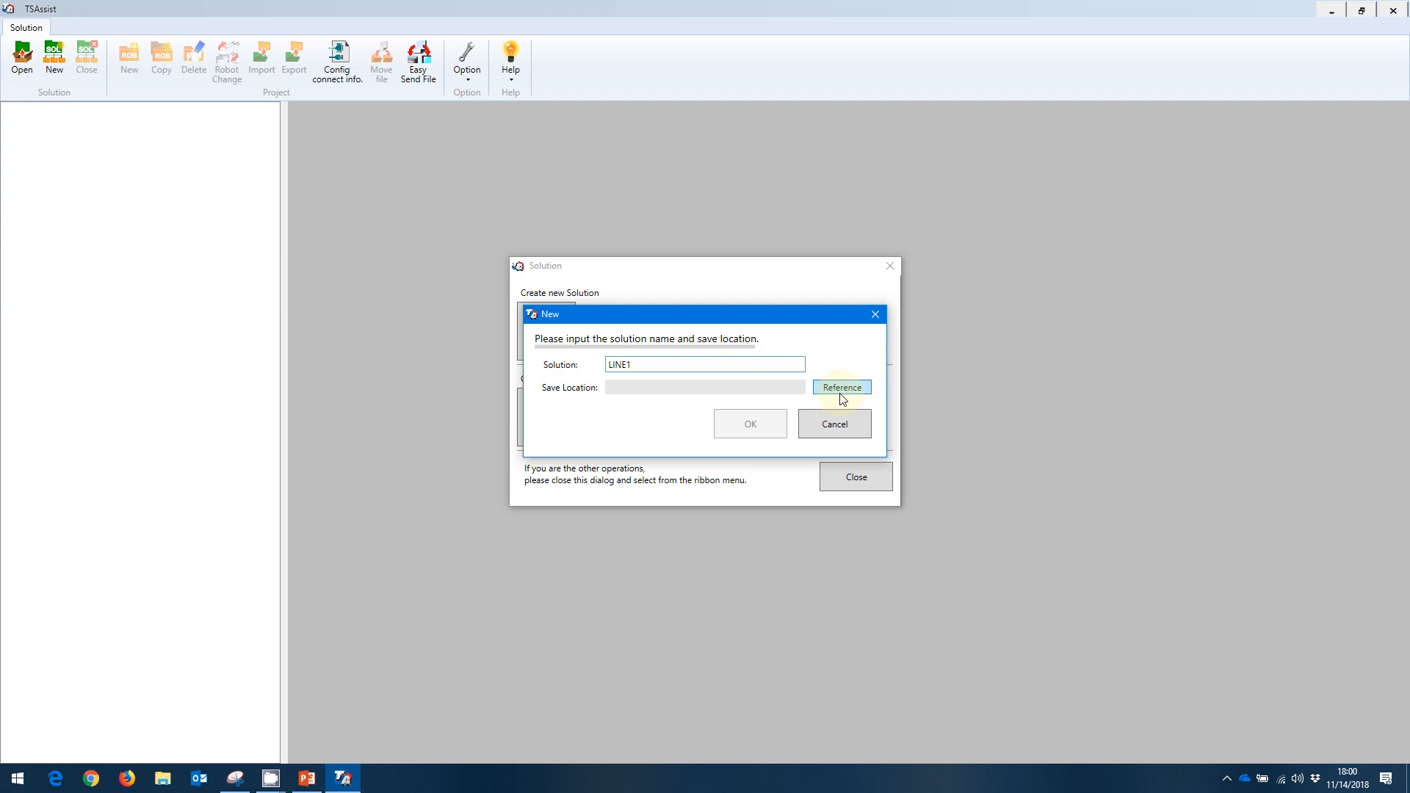
click(840, 386)
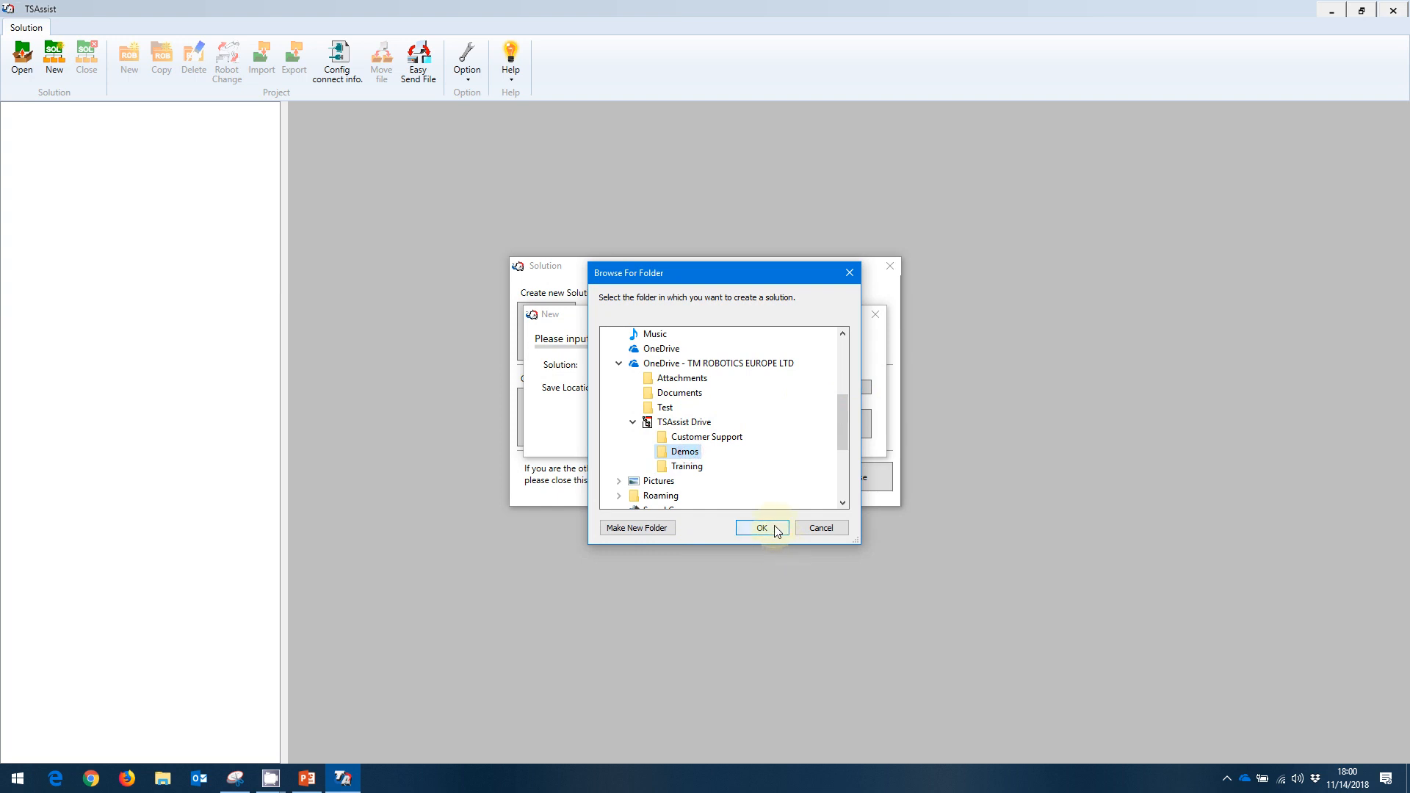
click(763, 528)
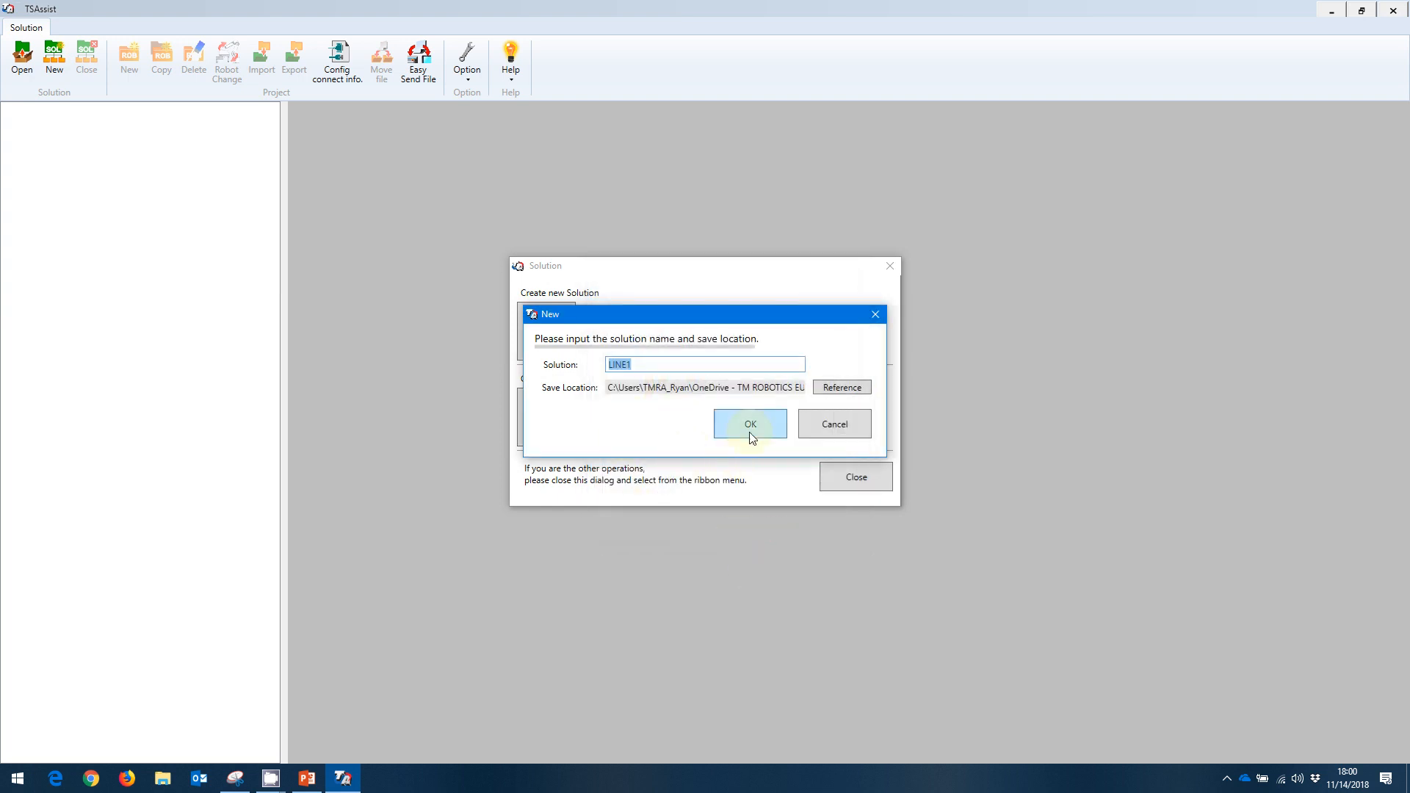
click(750, 423)
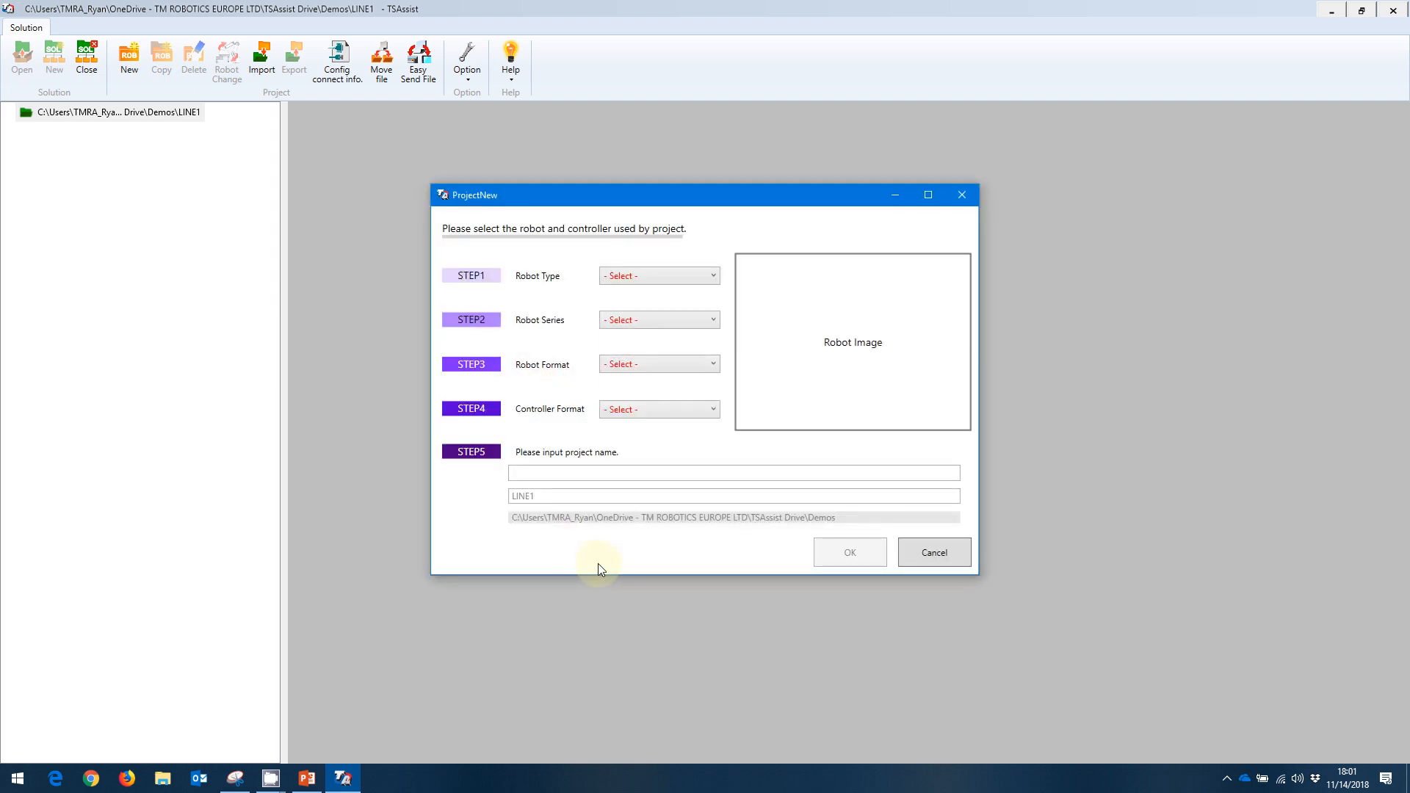
mouse_move(609, 547)
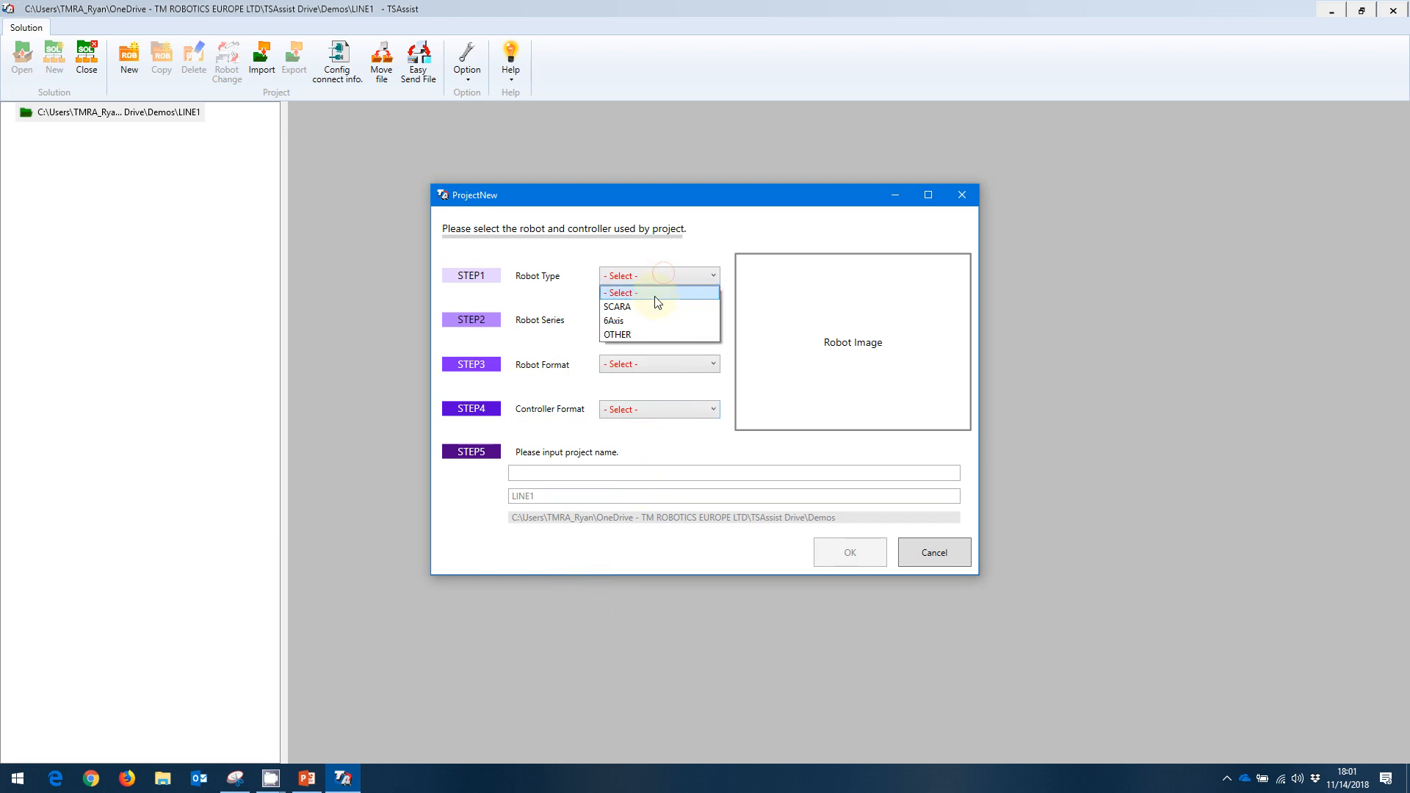
Create project ROBOT1 as SCARA, series THE, format THE400, controller TSL3000.
click(619, 306)
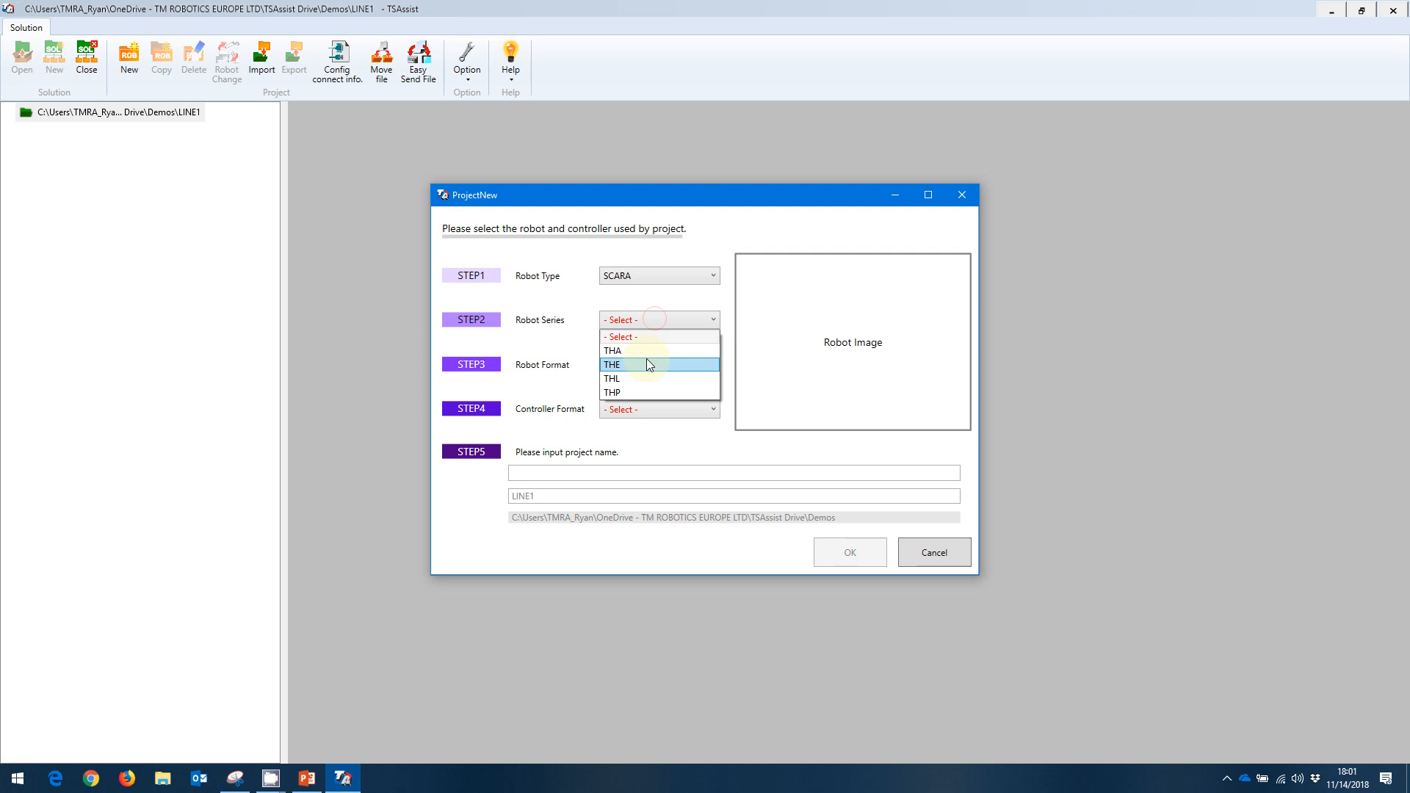
click(611, 364)
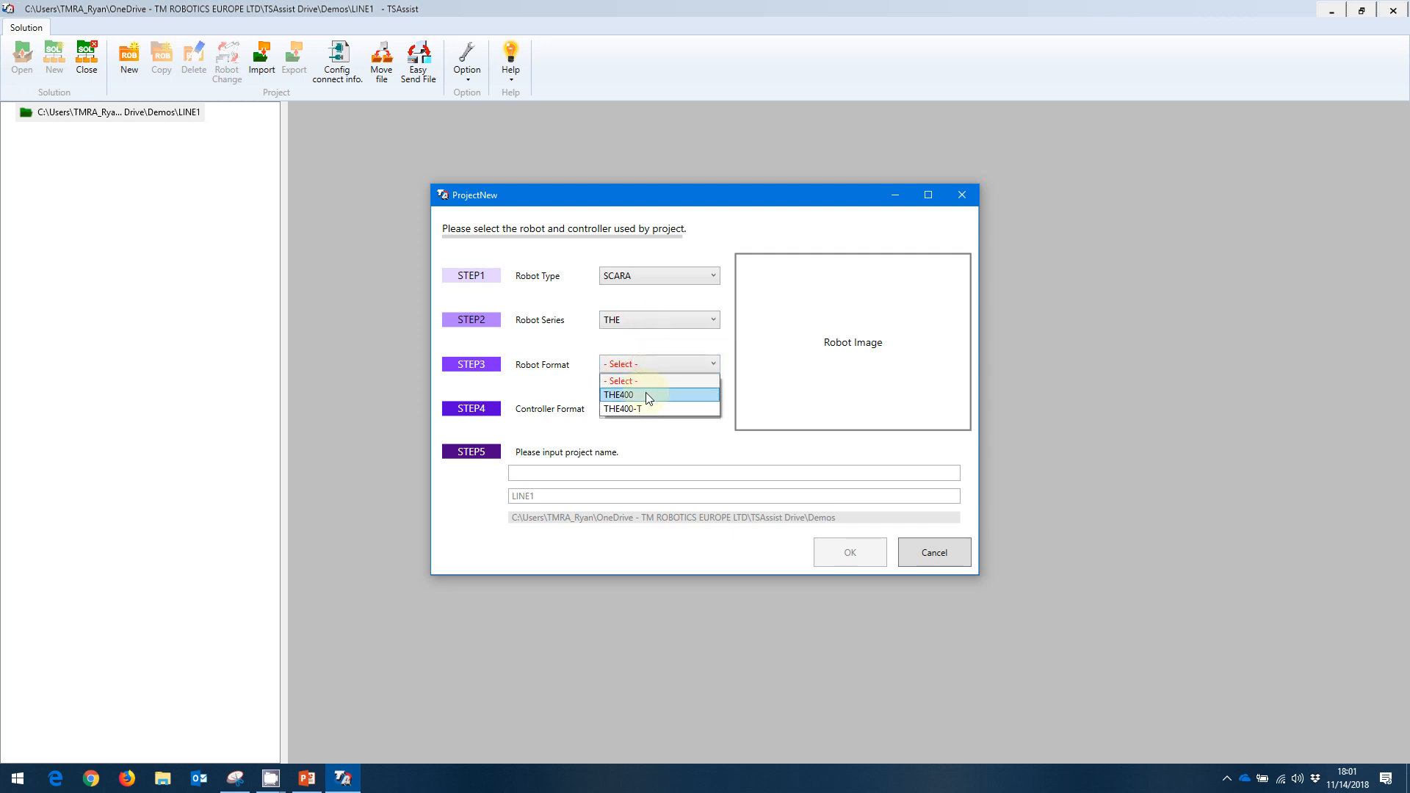
click(619, 394)
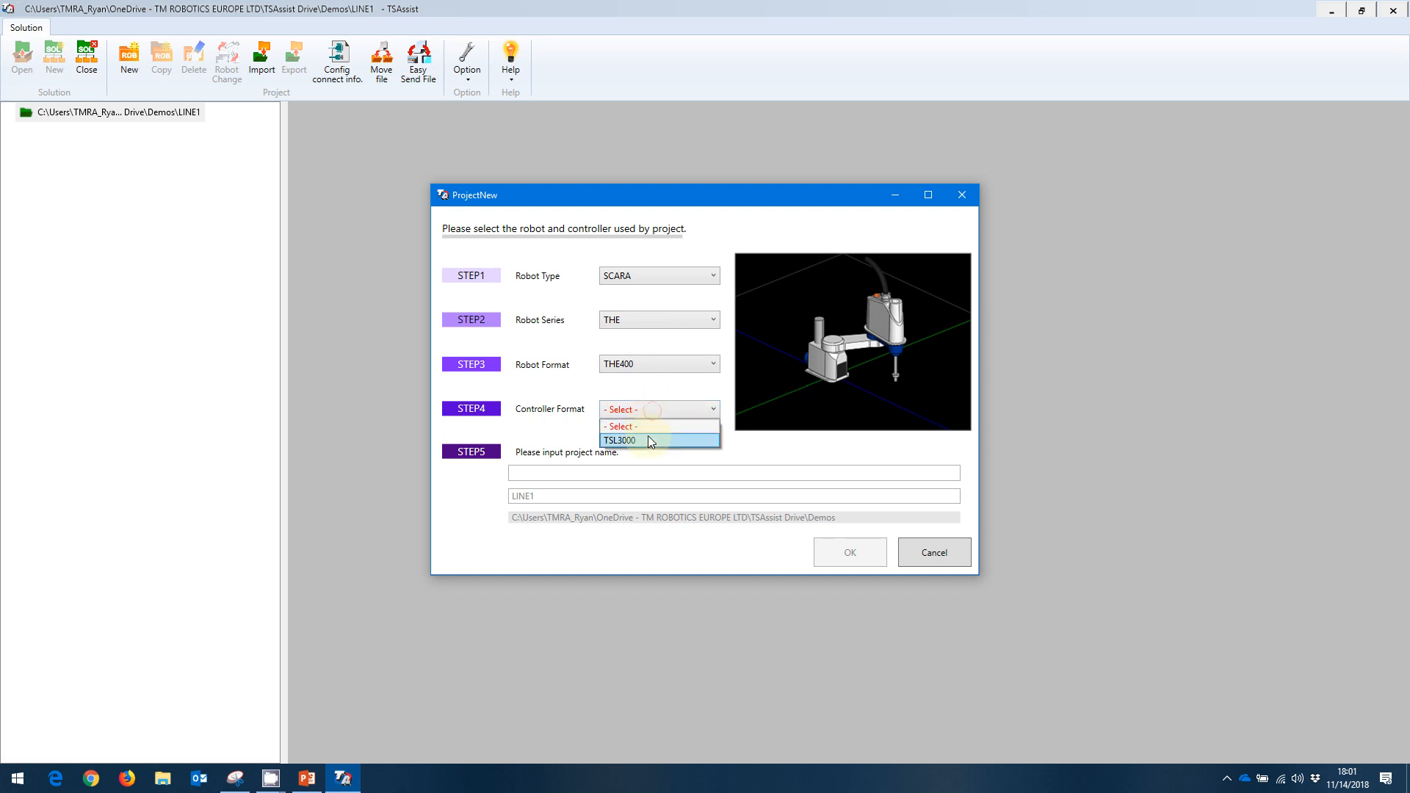
click(618, 439)
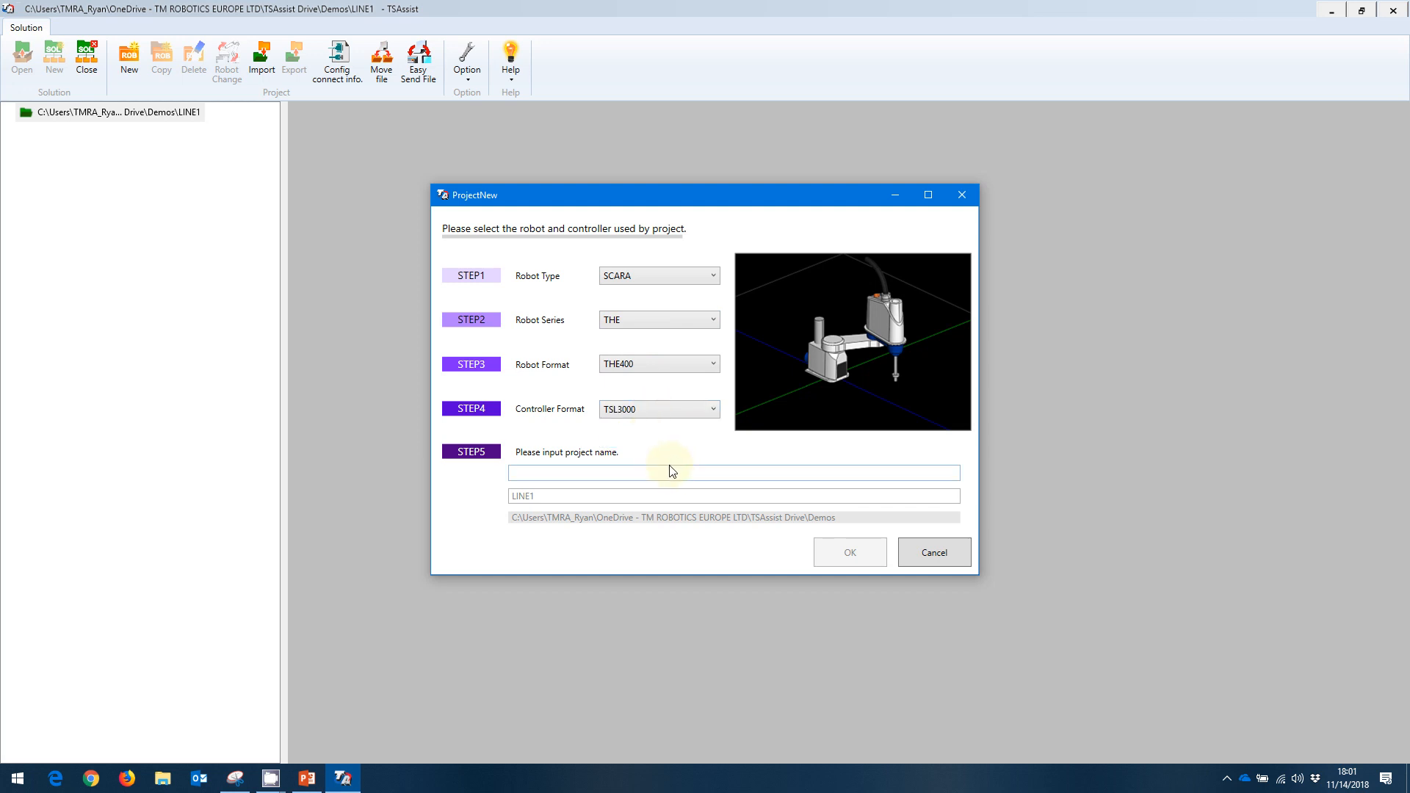
click(657, 472)
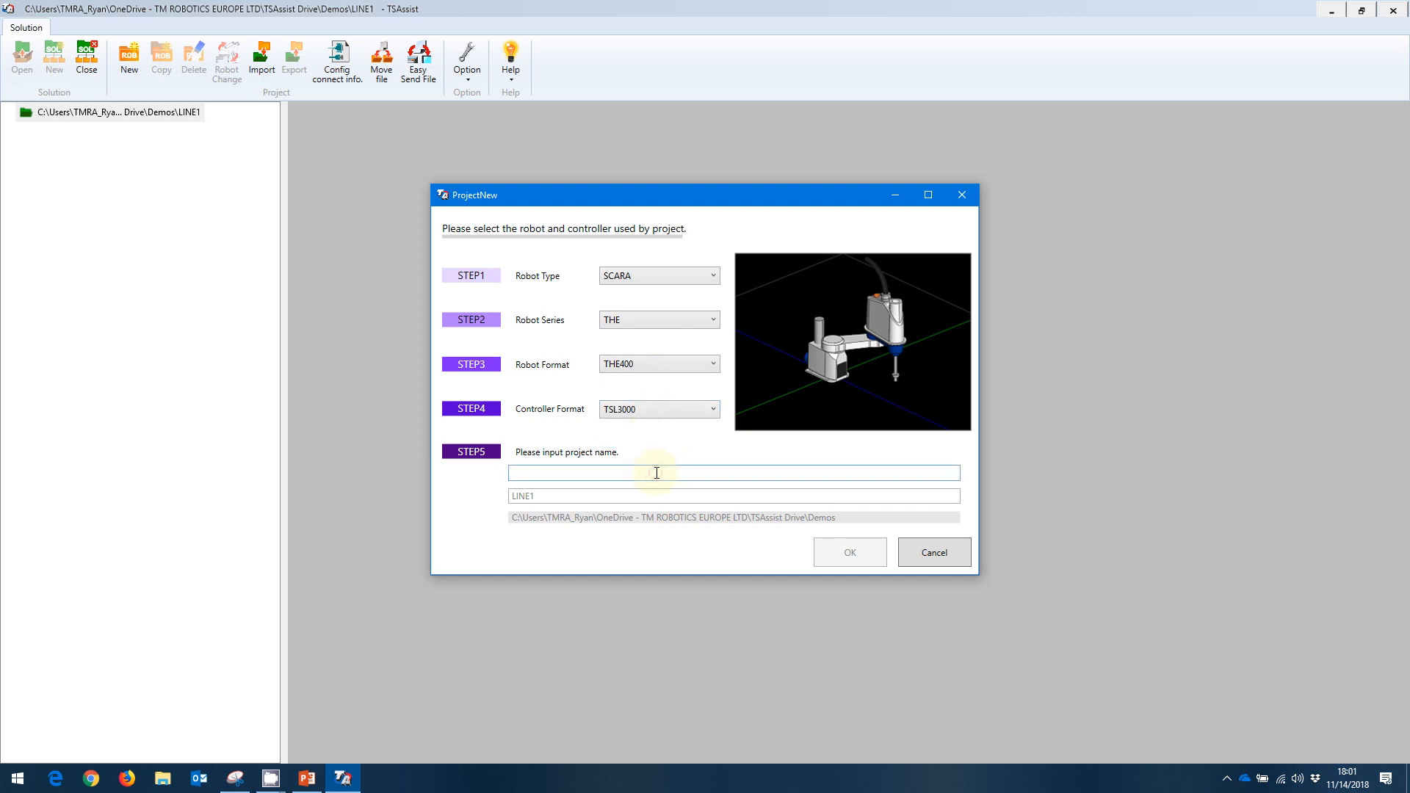
text(ROBO)
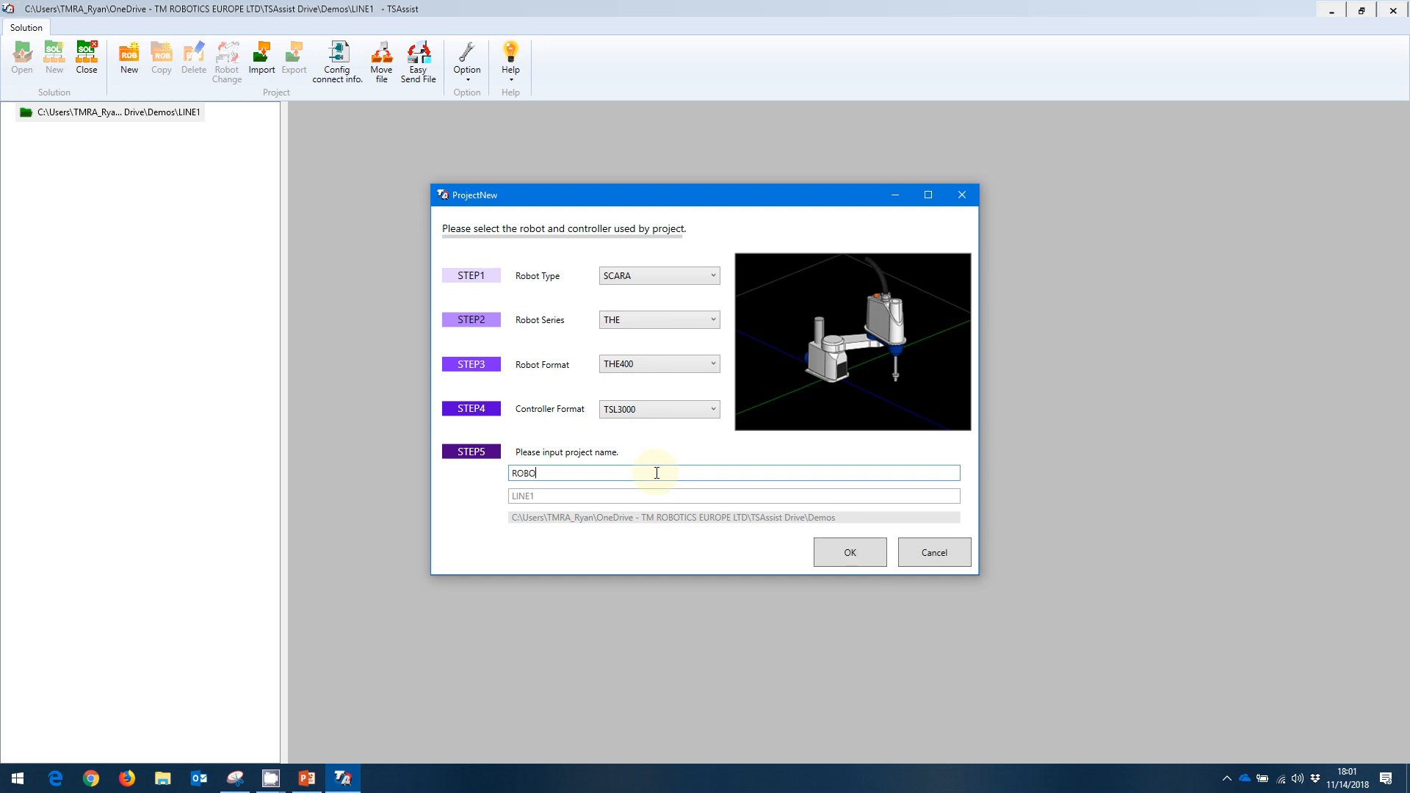
text(T1)
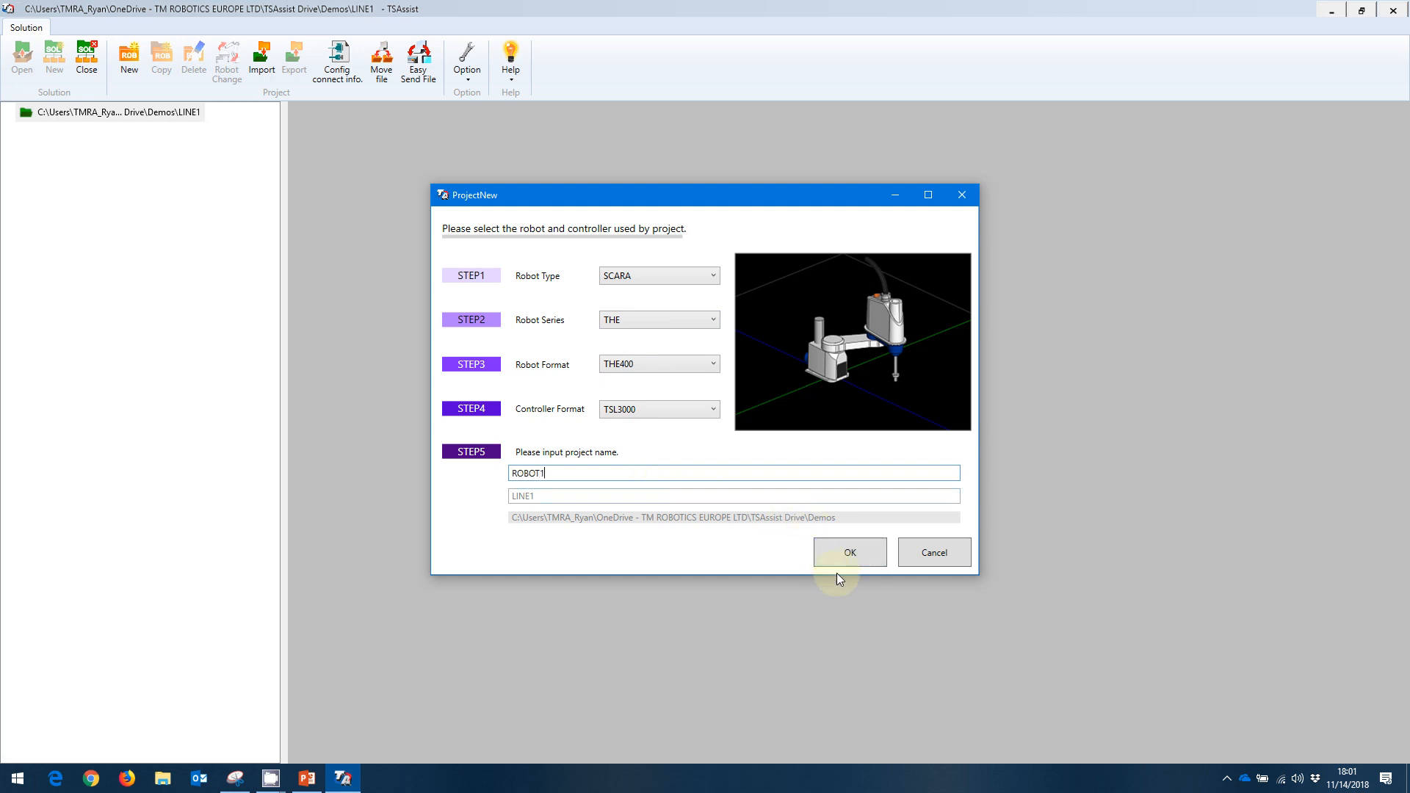
click(848, 551)
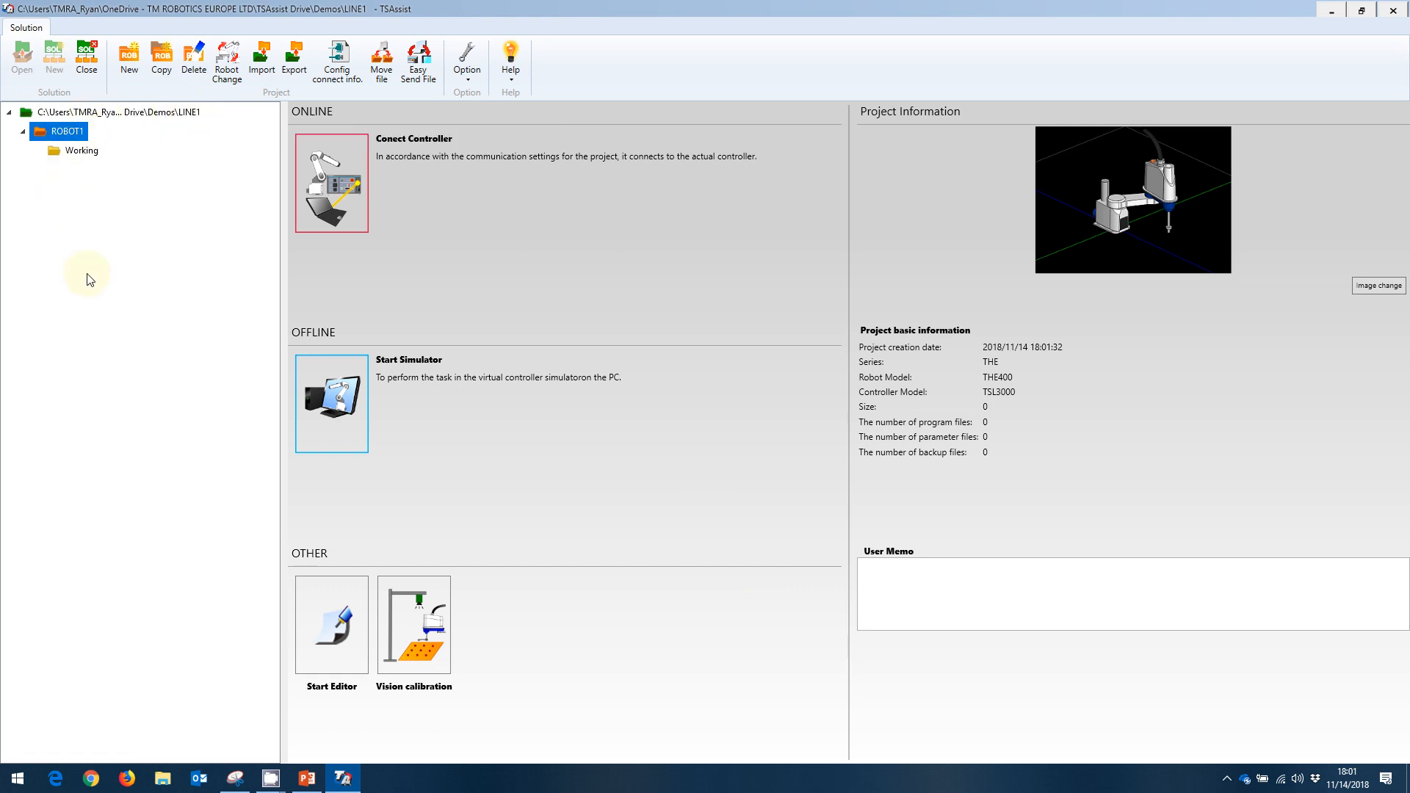
mouse_move(231, 374)
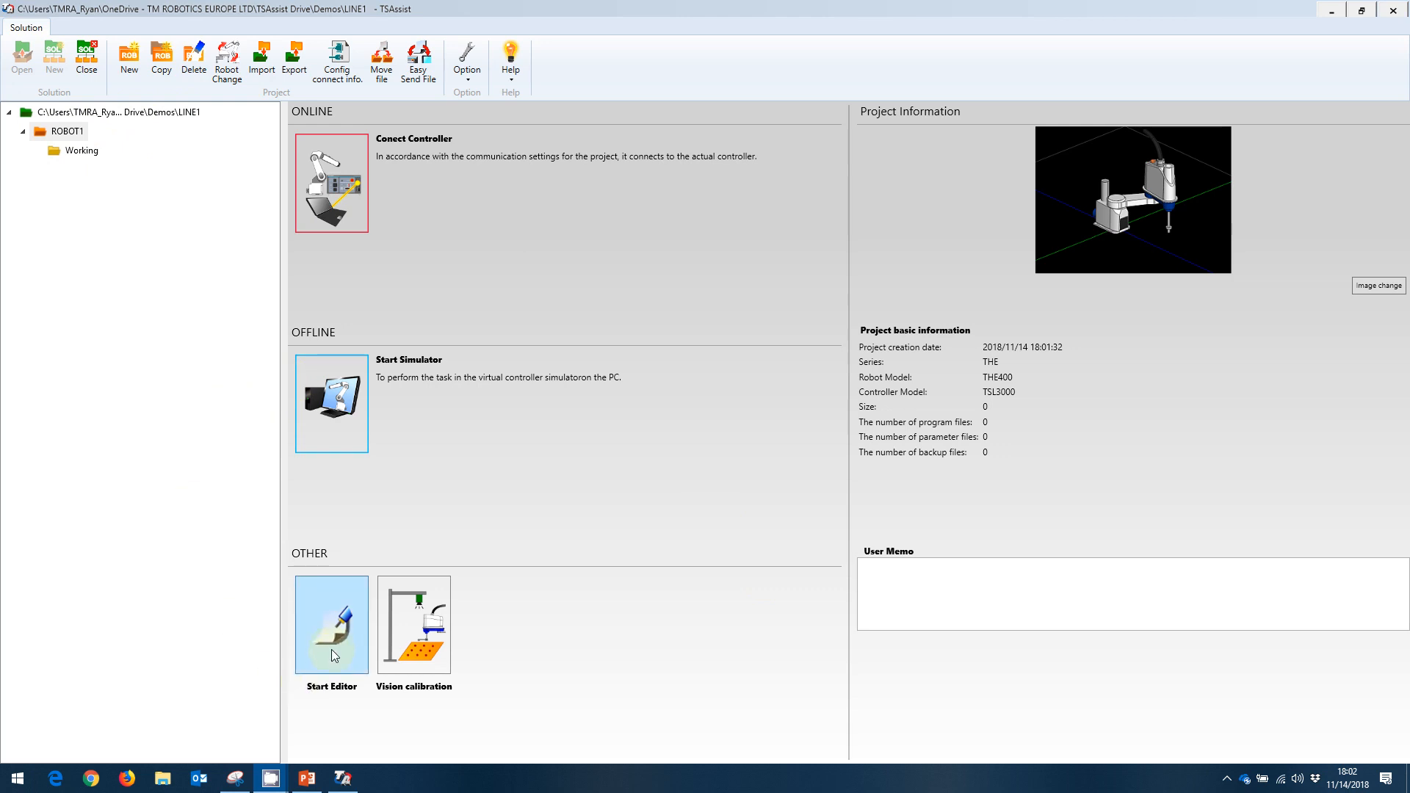
Start the editor and create a new program file named FILE1.
click(331, 624)
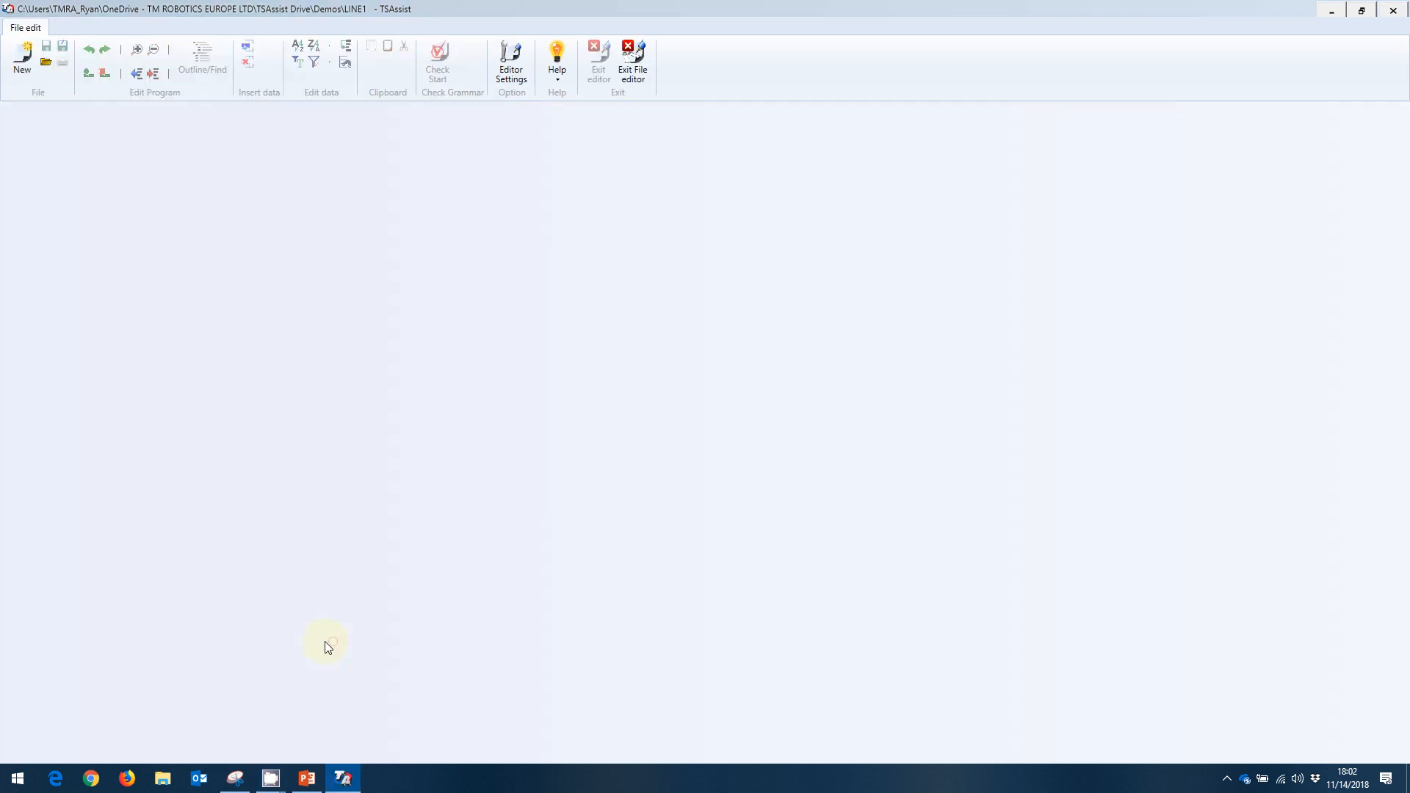
click(22, 58)
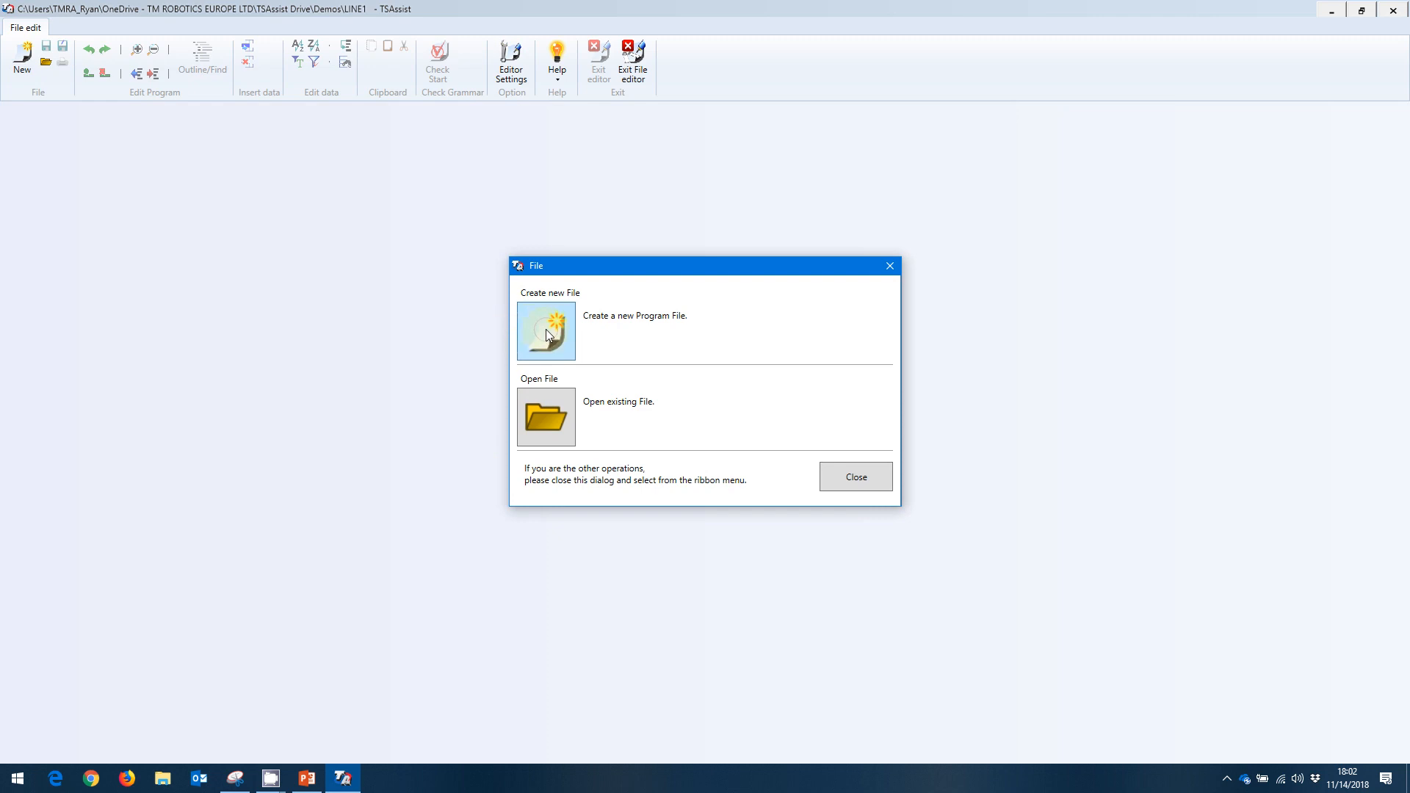
click(545, 329)
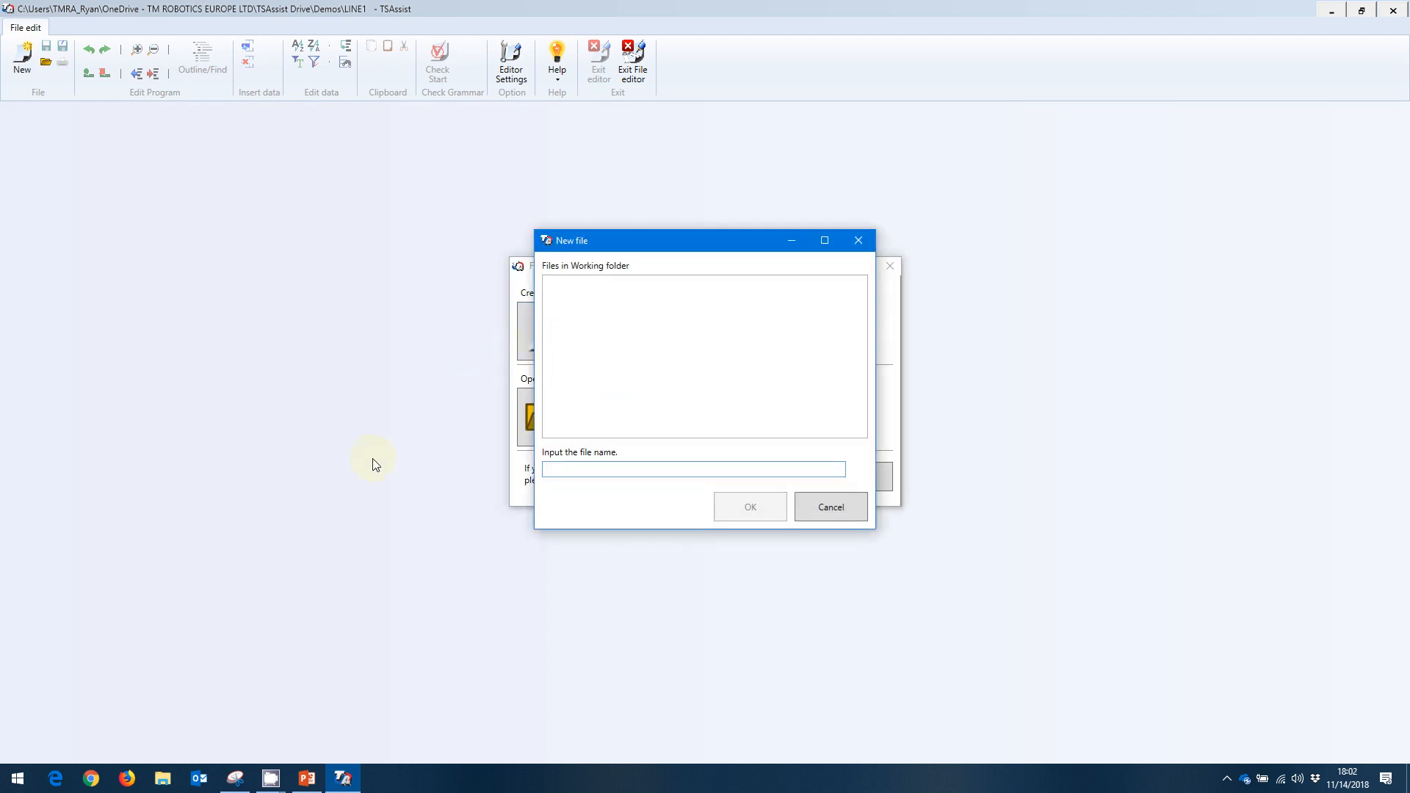
text(FILE1)
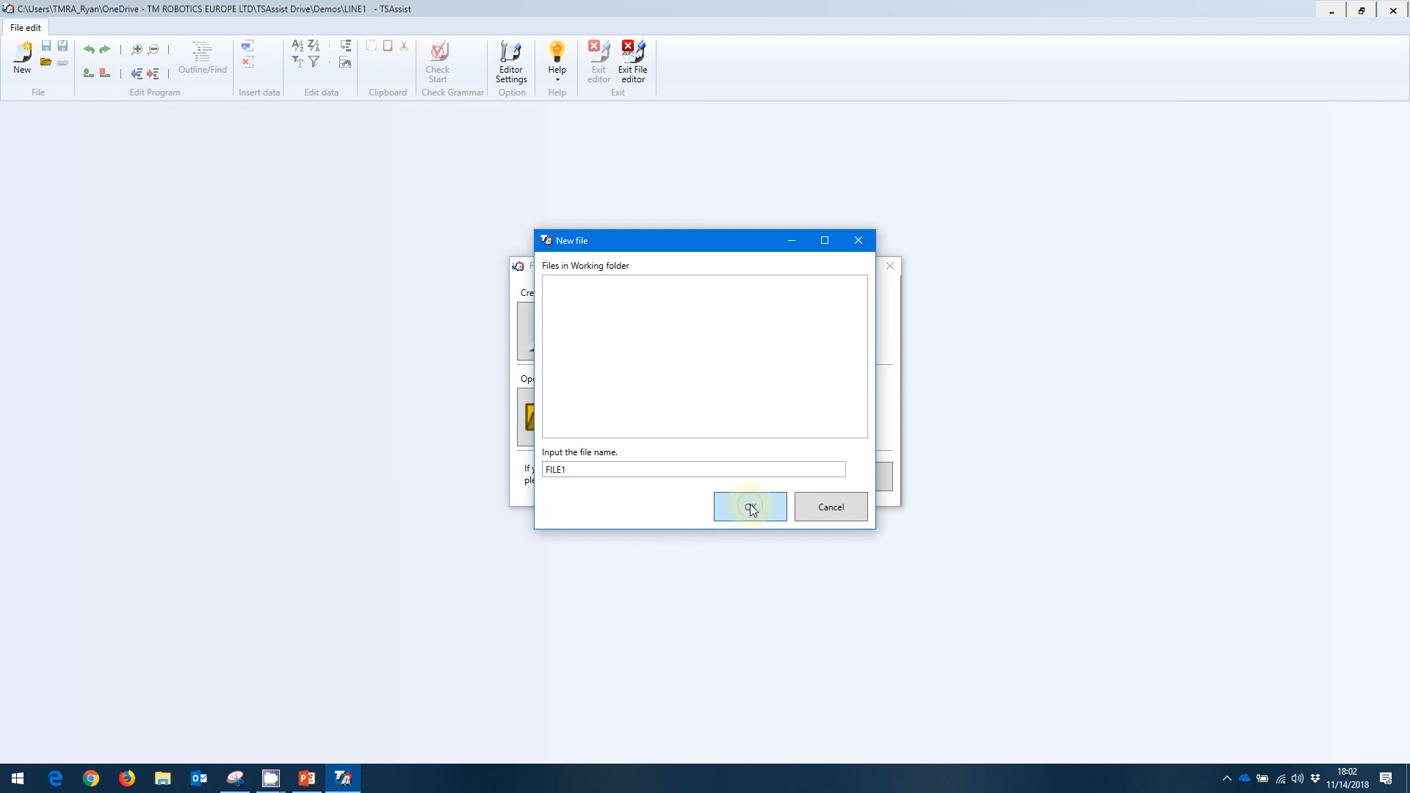
click(751, 507)
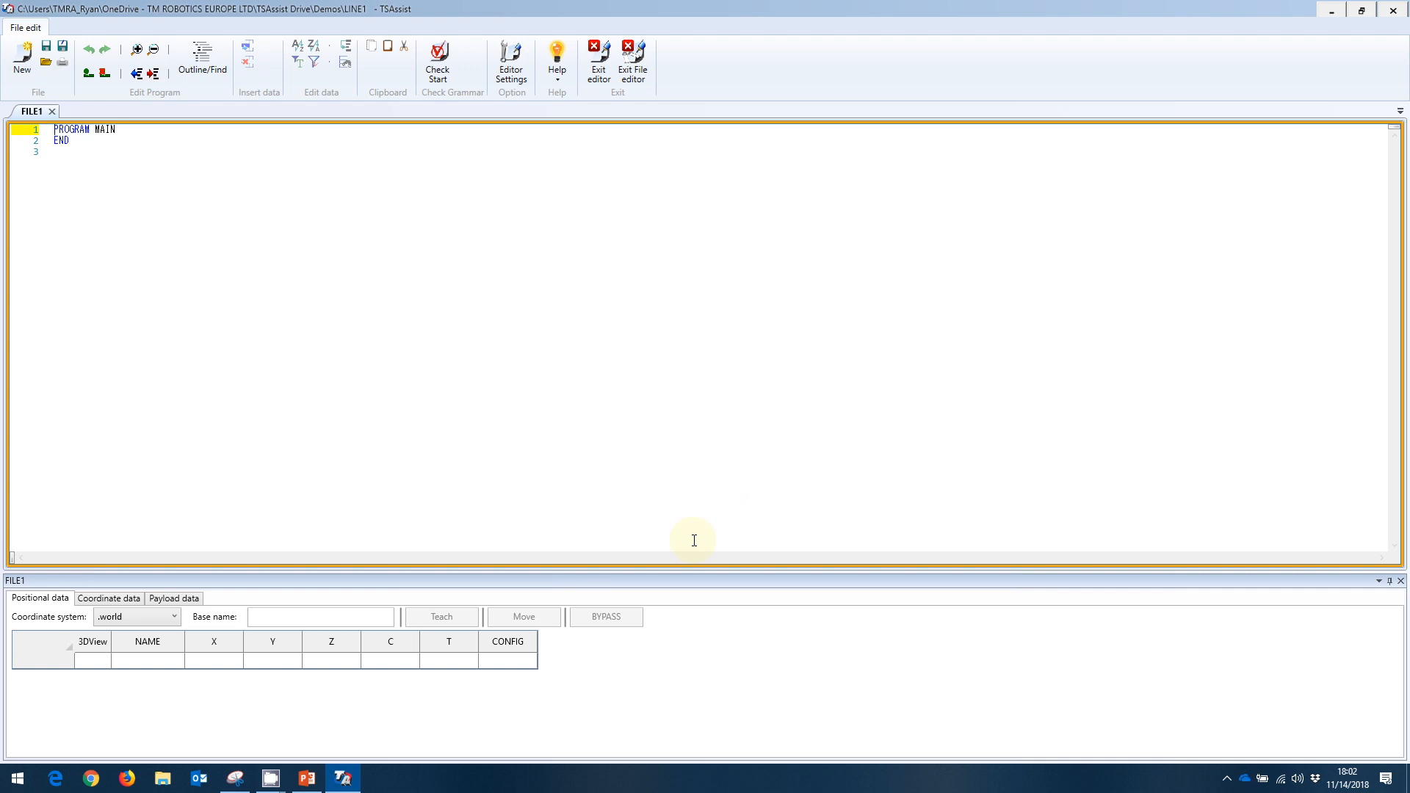
mouse_move(680, 551)
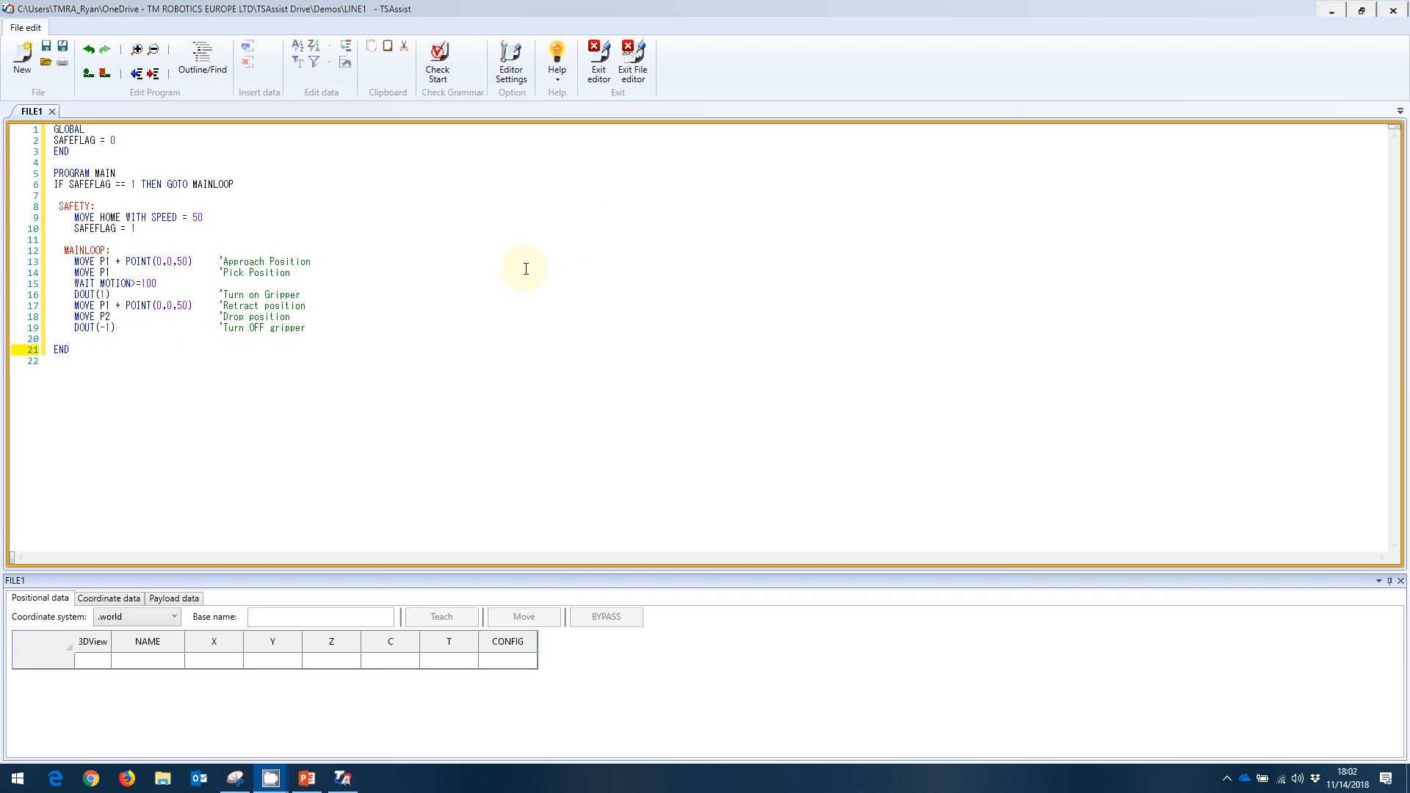
mouse_move(479, 266)
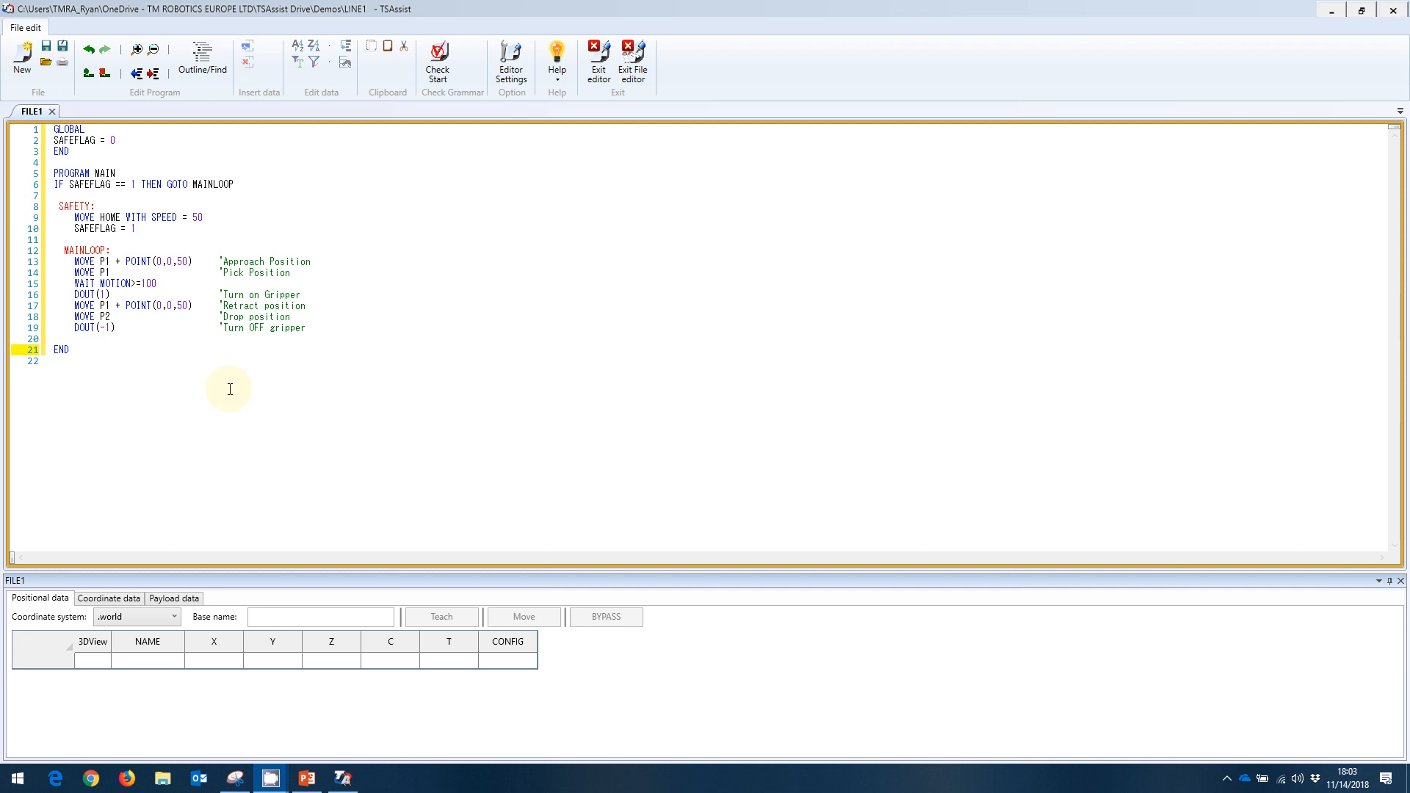
mouse_move(288, 409)
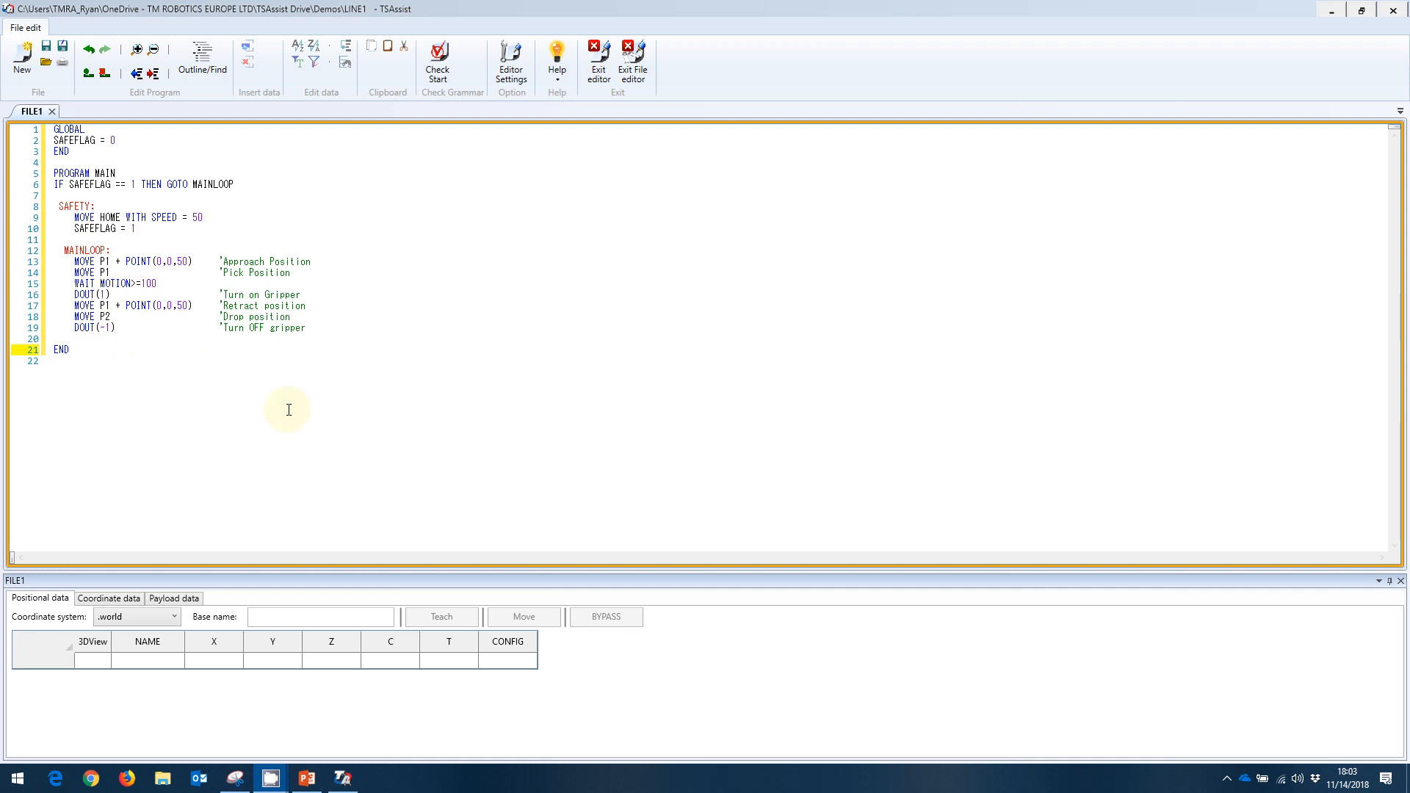
mouse_move(742, 511)
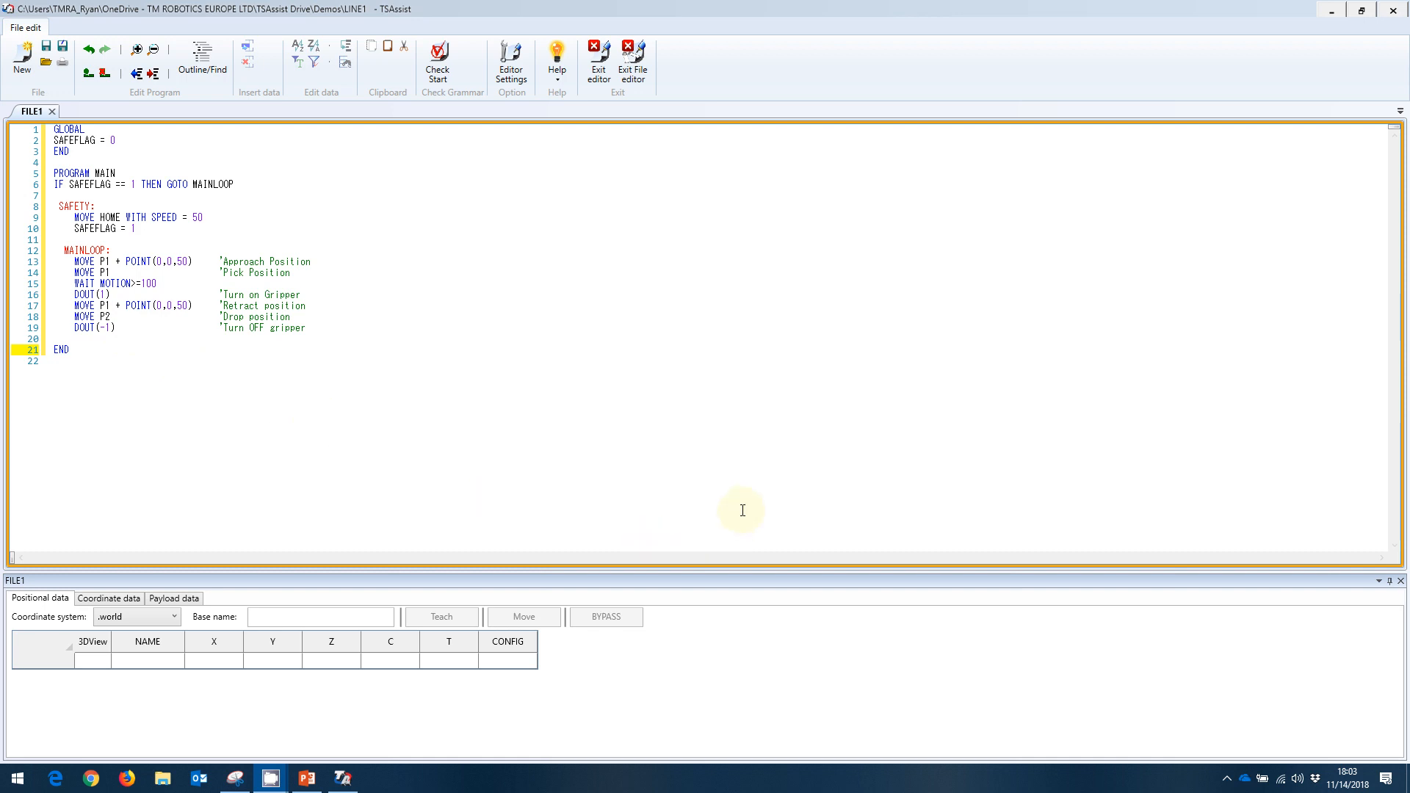
mouse_move(215, 539)
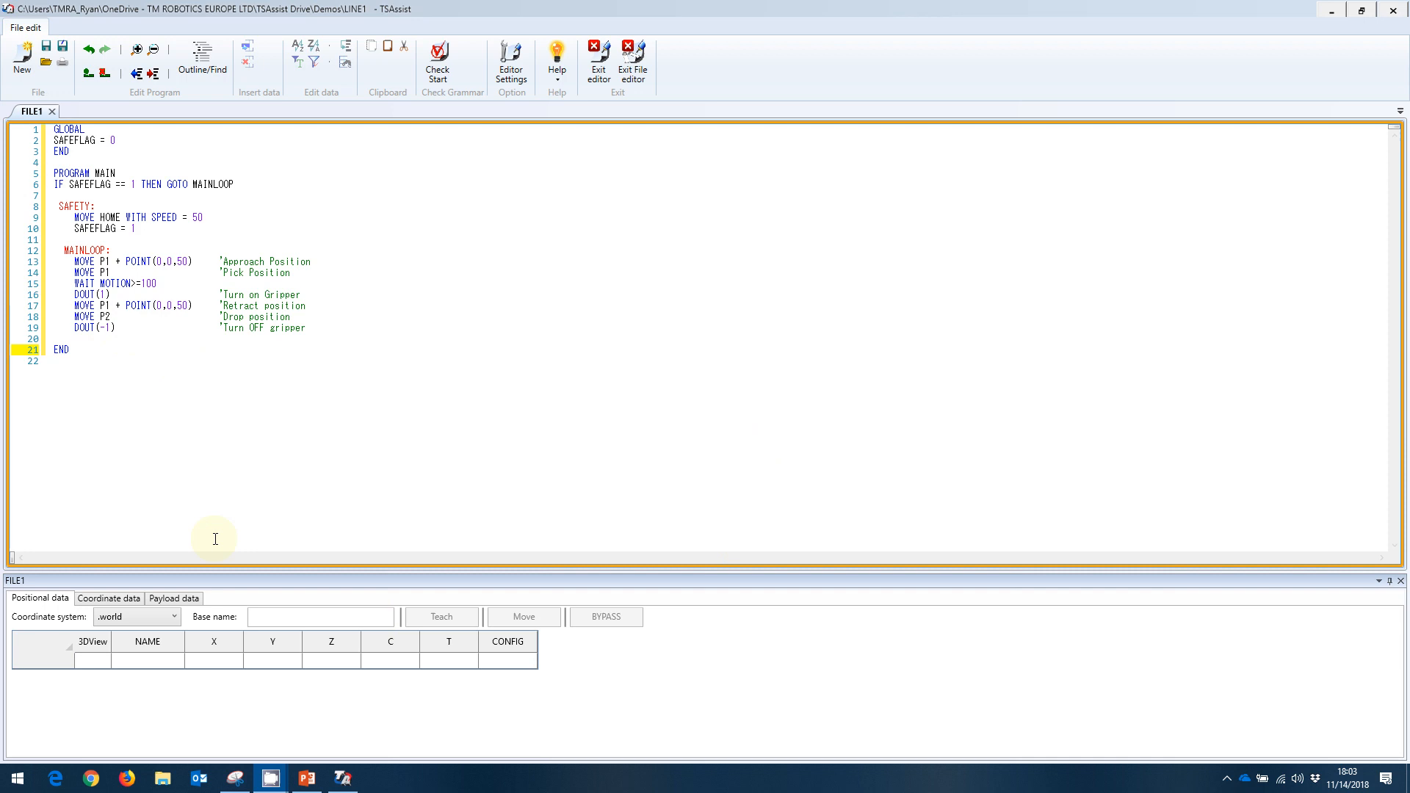
mouse_move(333, 294)
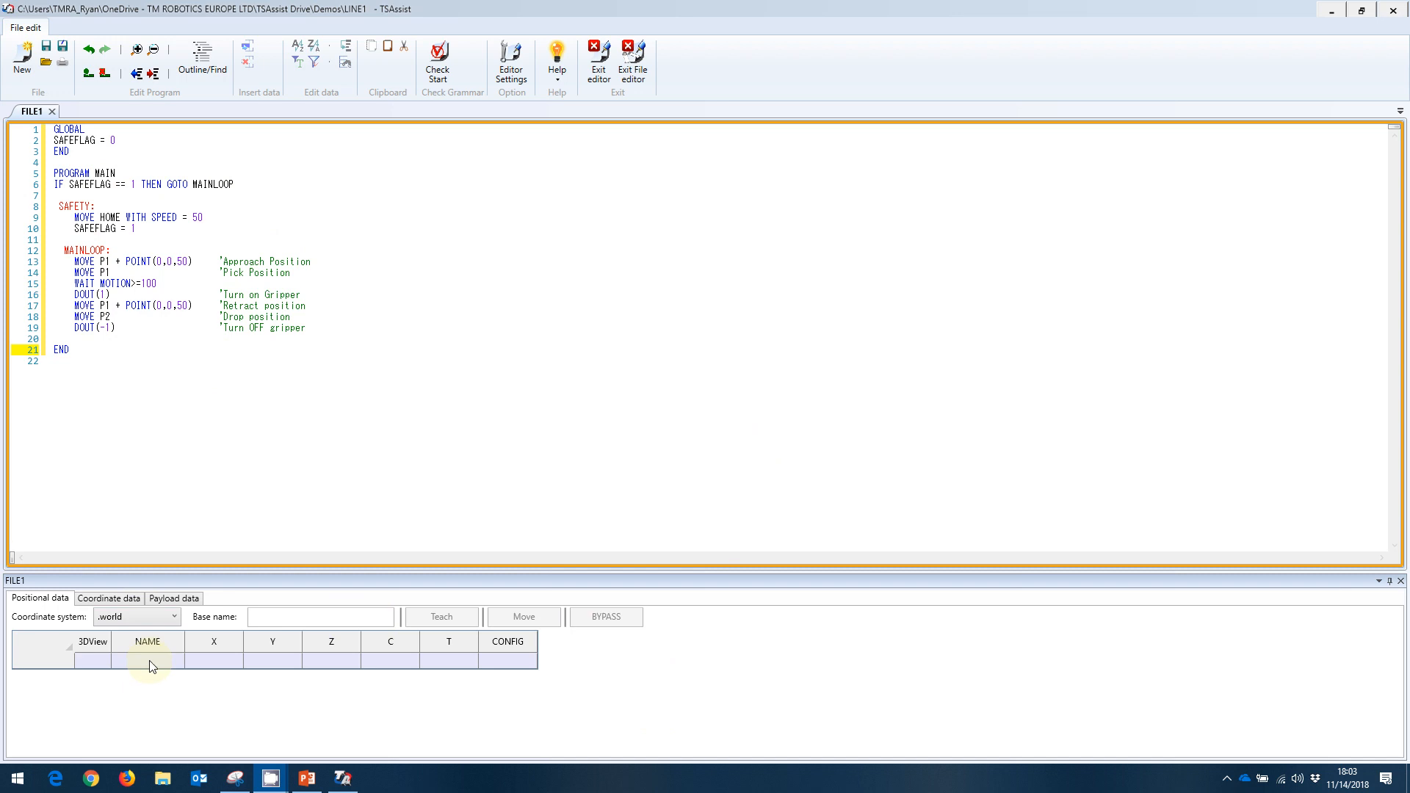
Enter points HOME, P1 and P2 in the positional table and save FILE1.
click(147, 659)
text(P2)
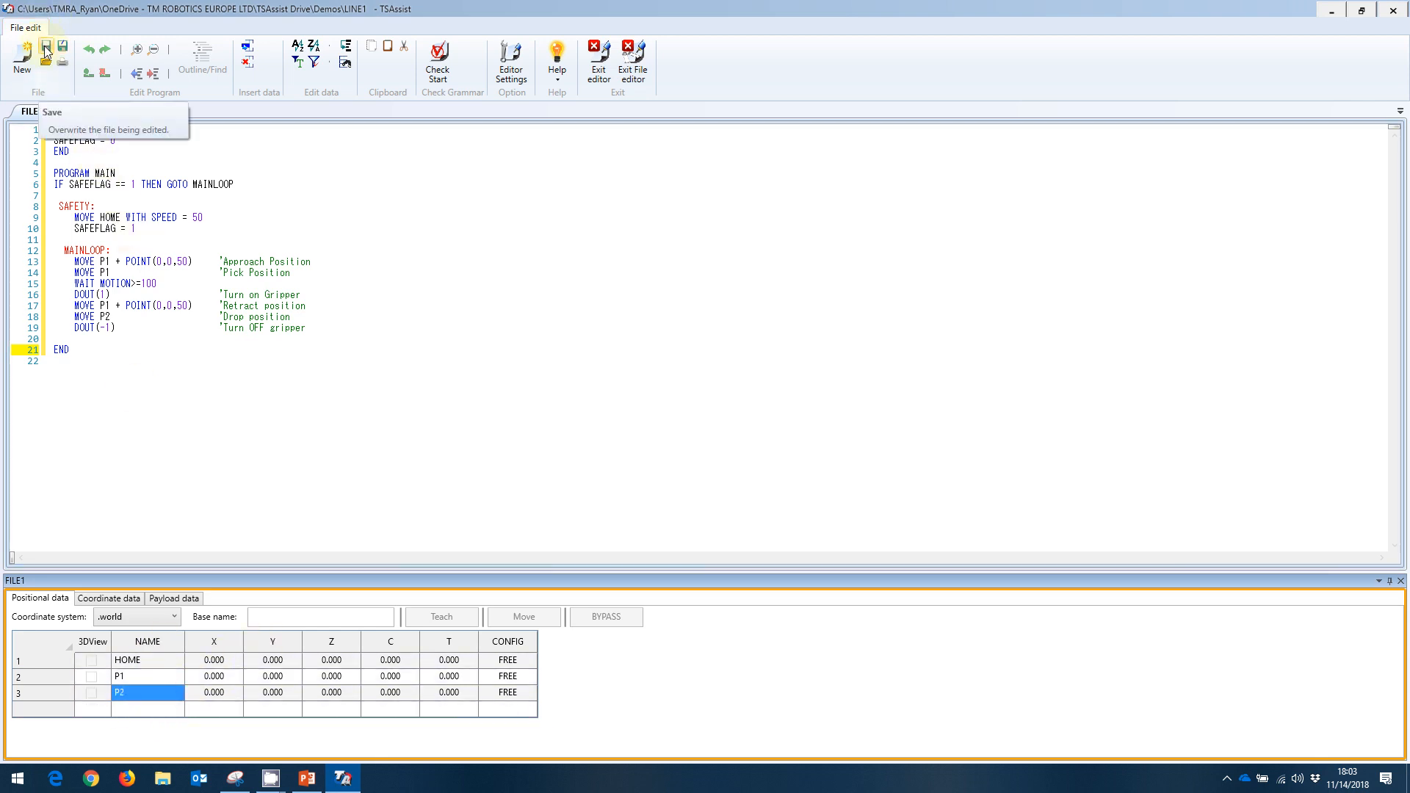
click(45, 51)
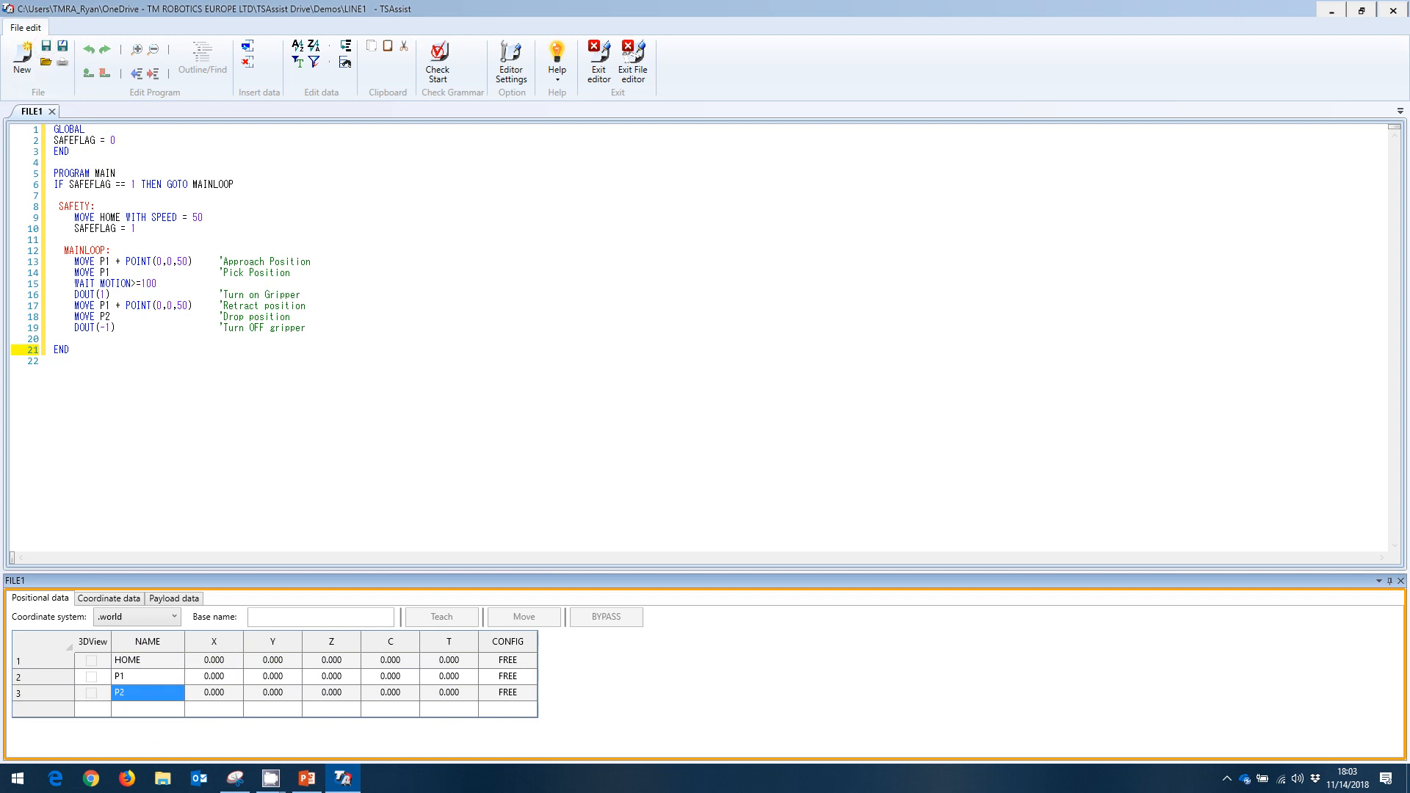
mouse_move(586, 216)
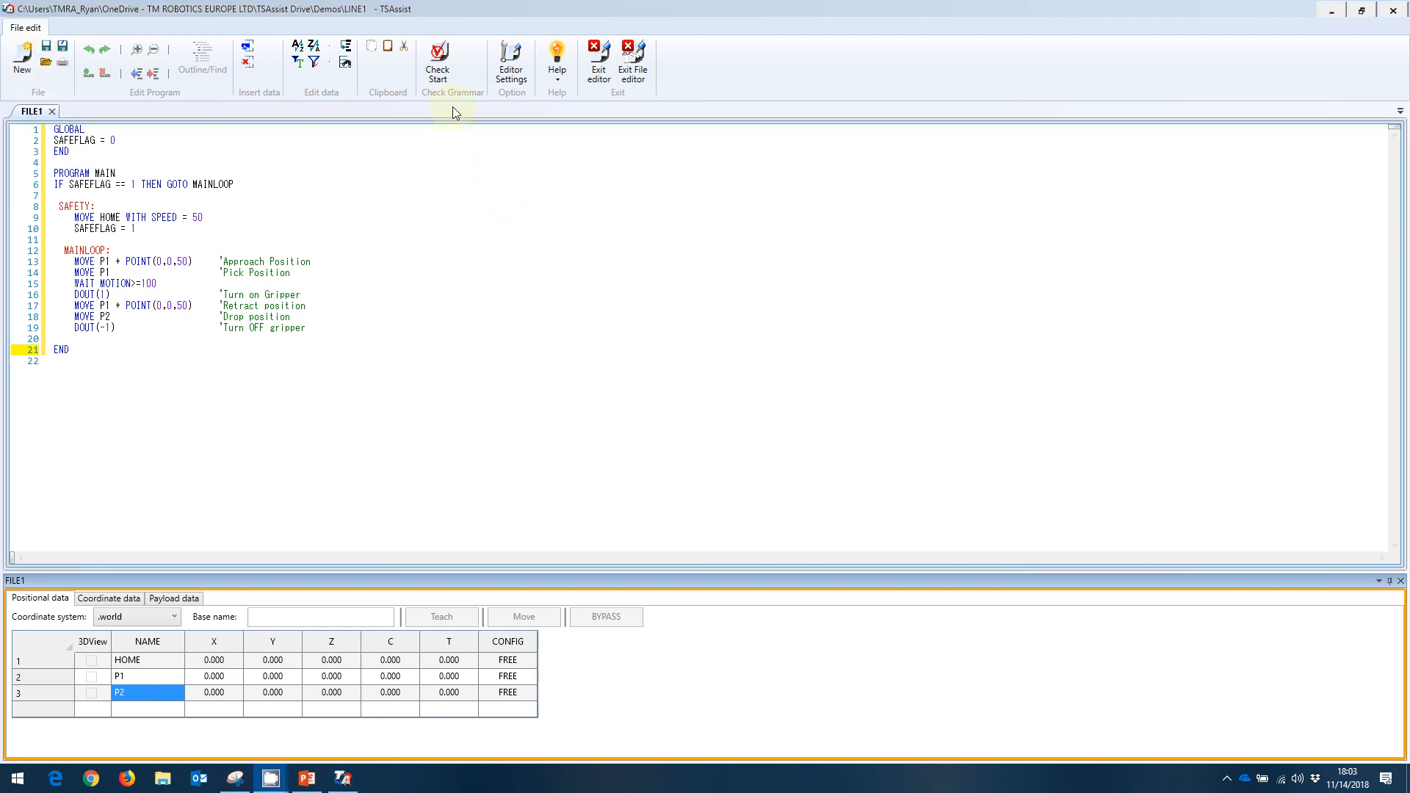
Run Check Start on FILE1, confirm no errors, and close the result.
click(438, 63)
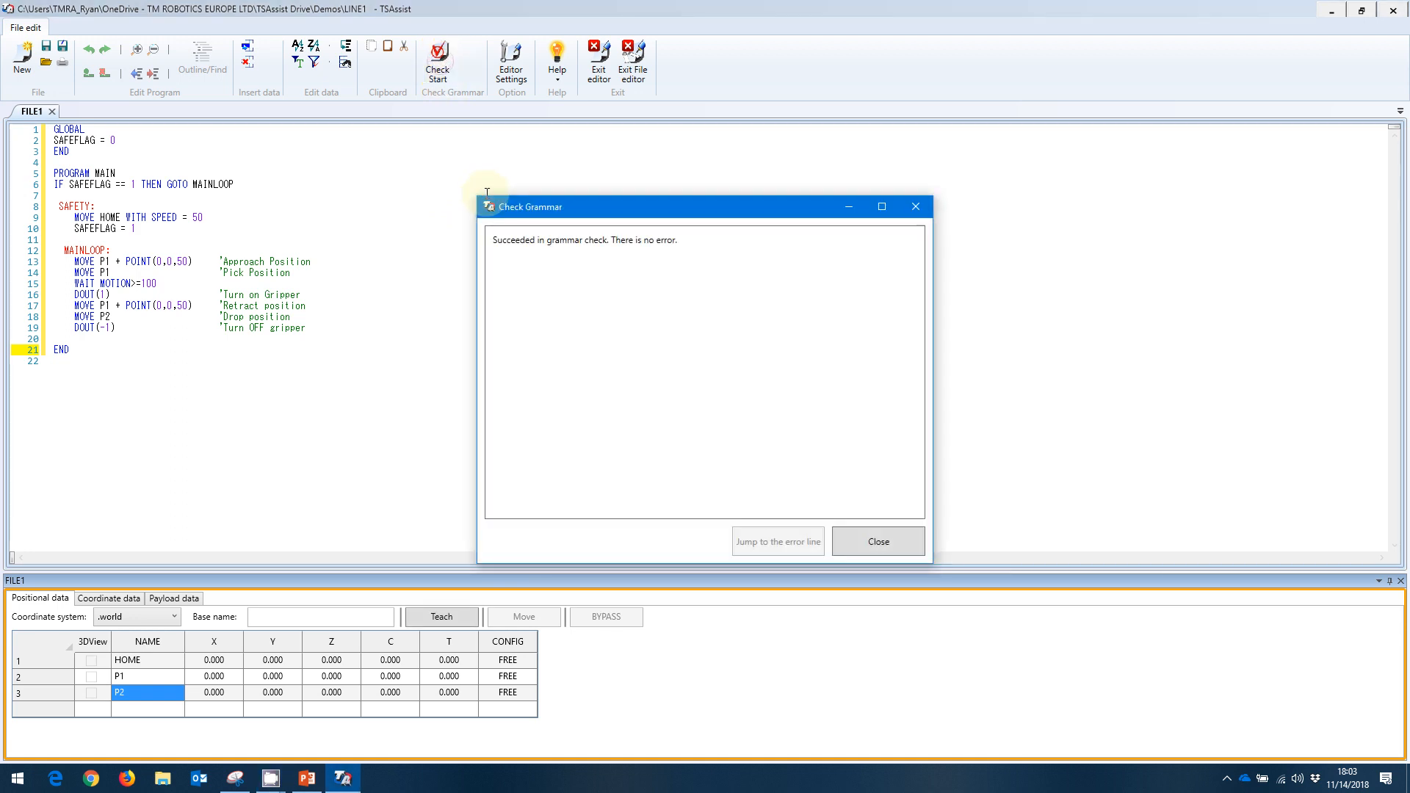
mouse_move(583, 252)
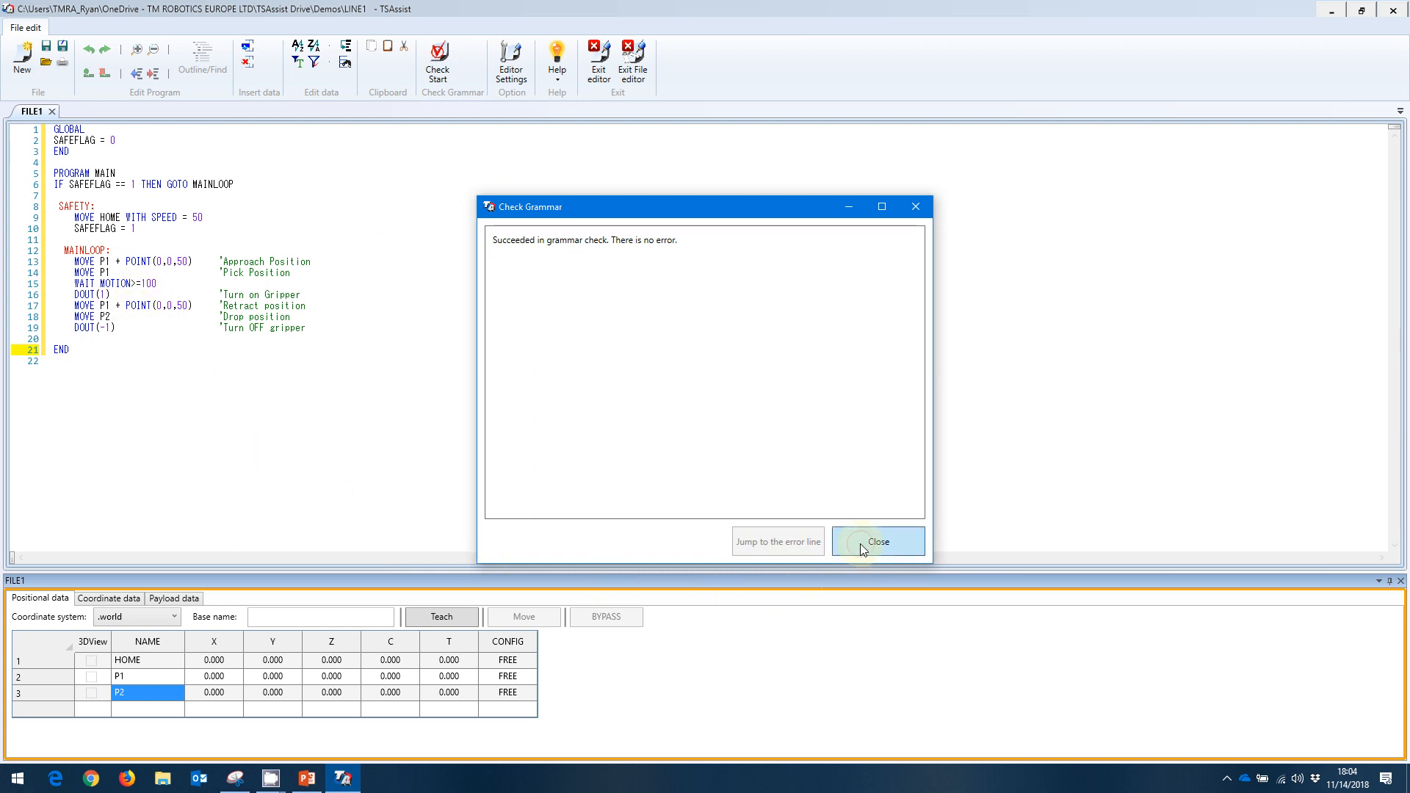
click(877, 542)
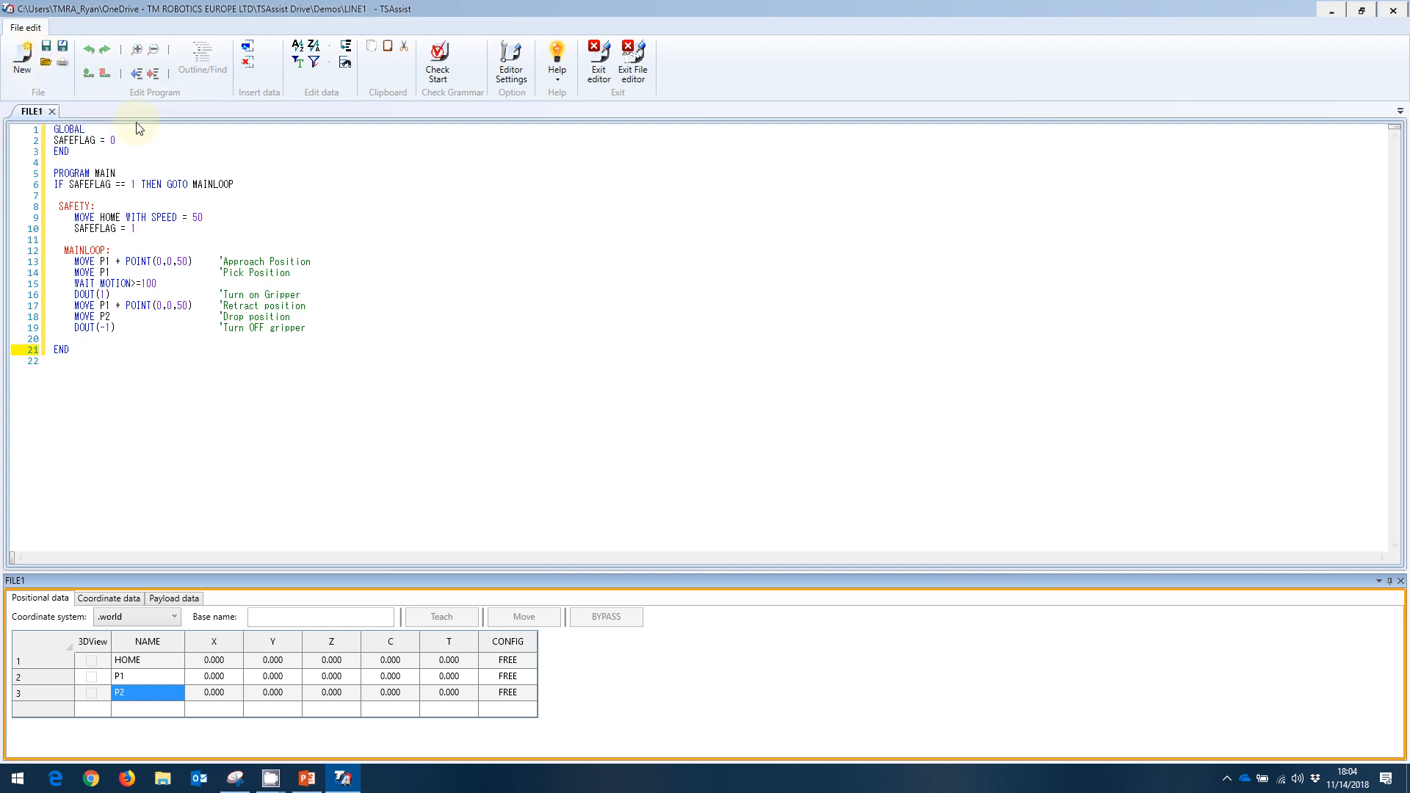
mouse_move(422, 253)
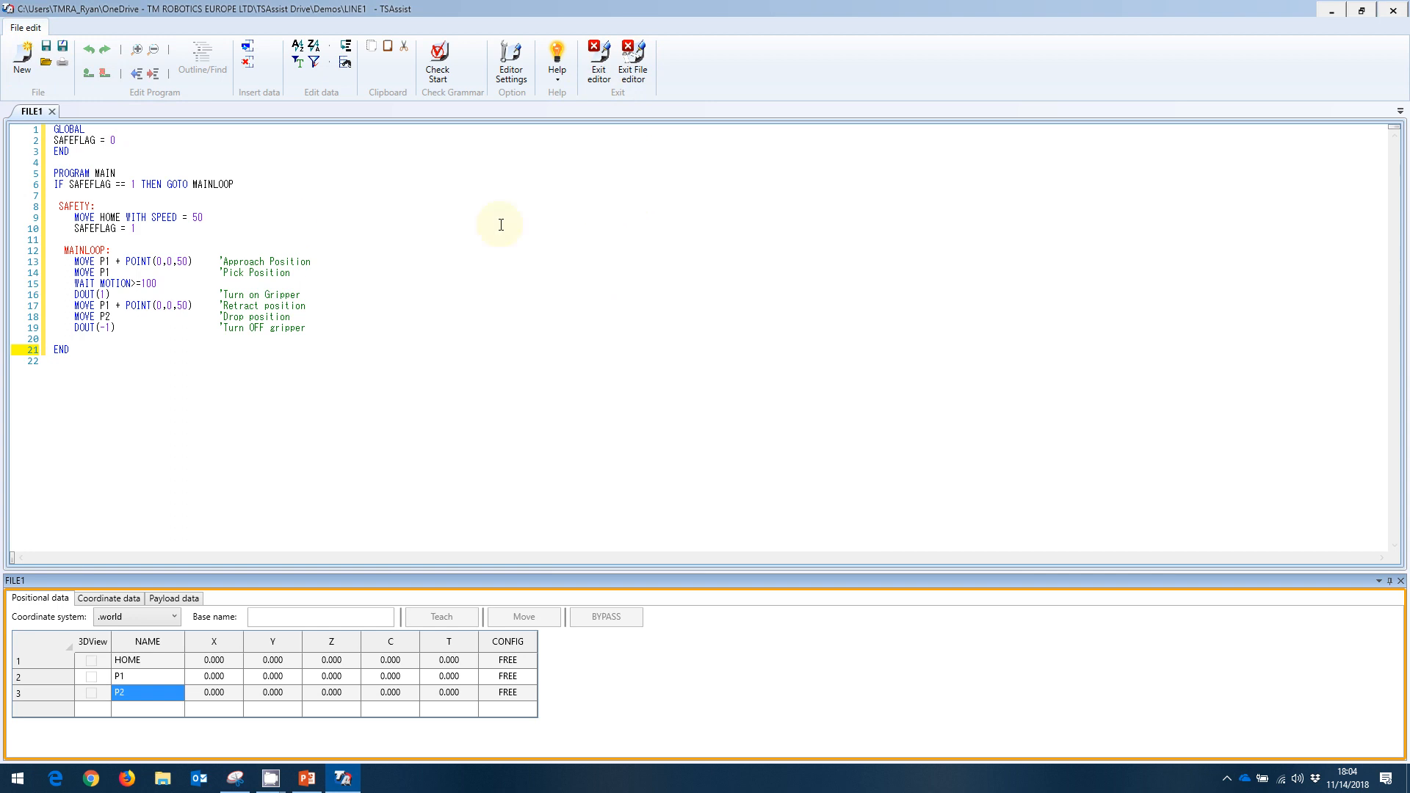
mouse_move(532, 260)
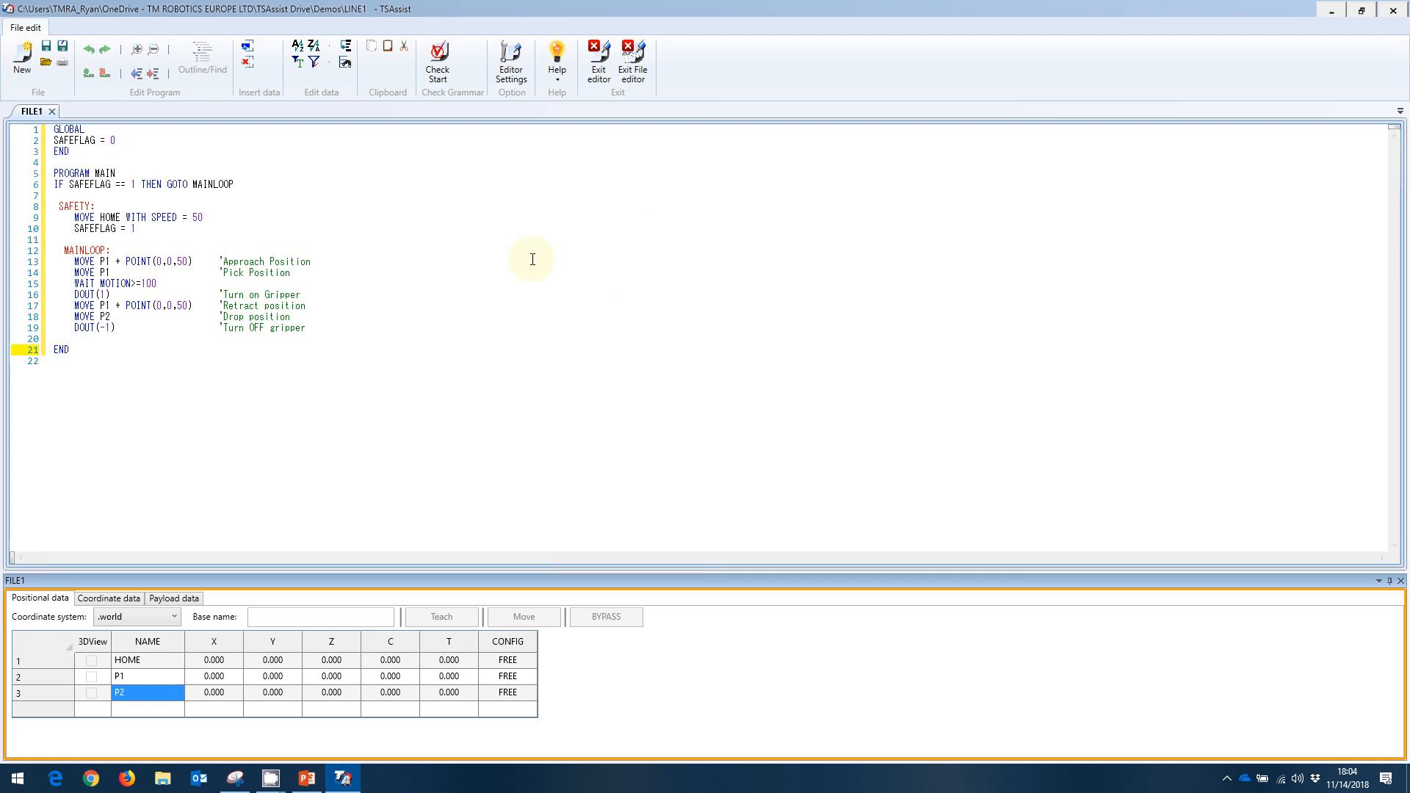